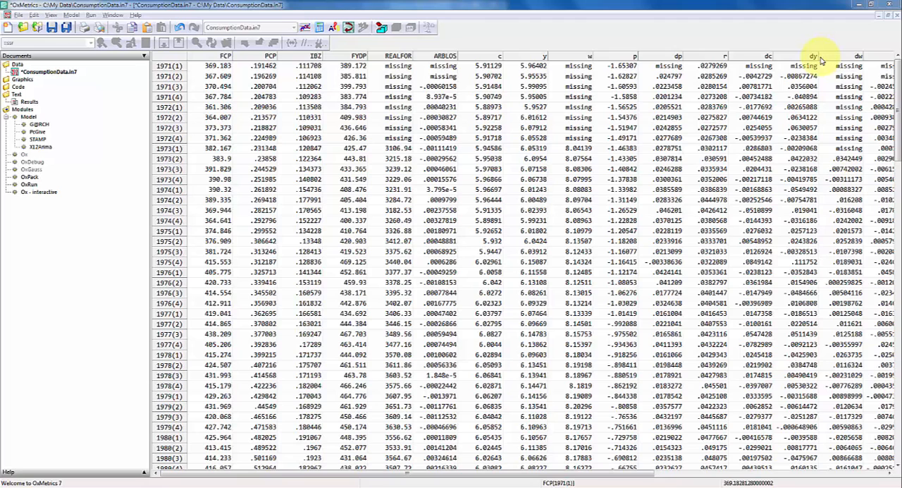
# Scroll ConsumptionData to the dc, dy, dw, ddp and ECM columns, then open the Model menu
pyautogui.hscroll(3)
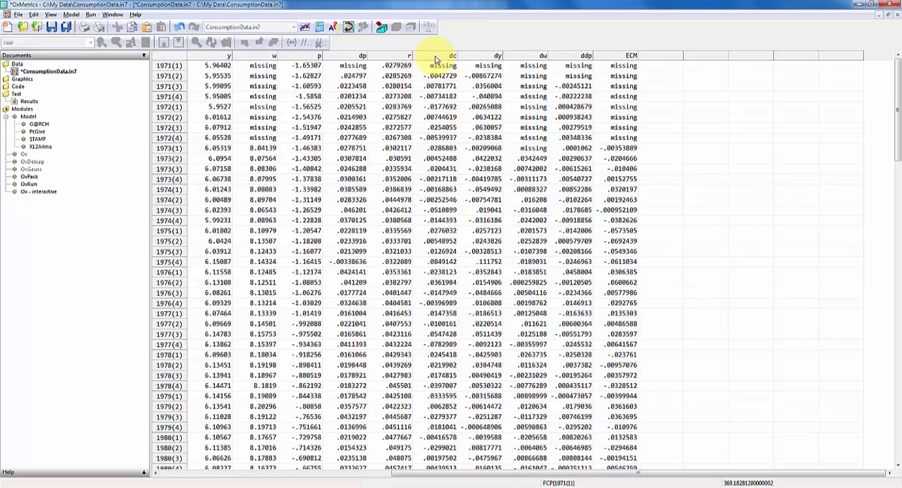
pyautogui.click(452, 55)
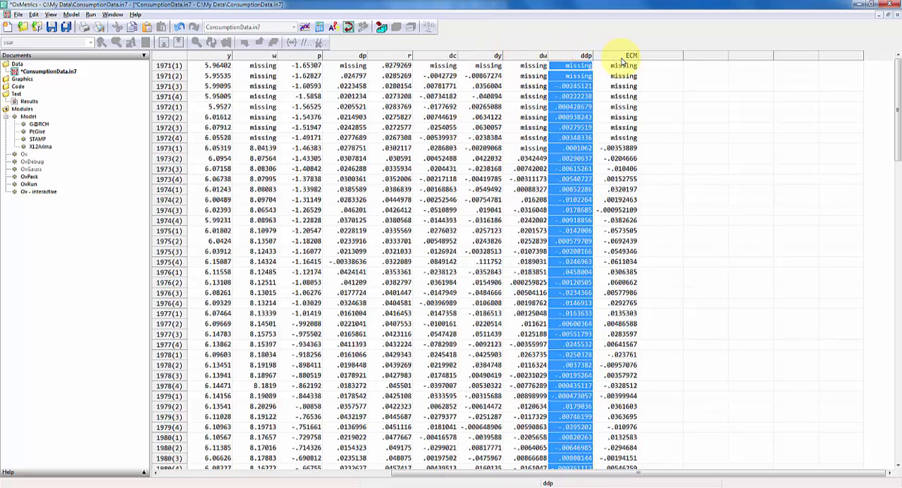
pyautogui.click(627, 55)
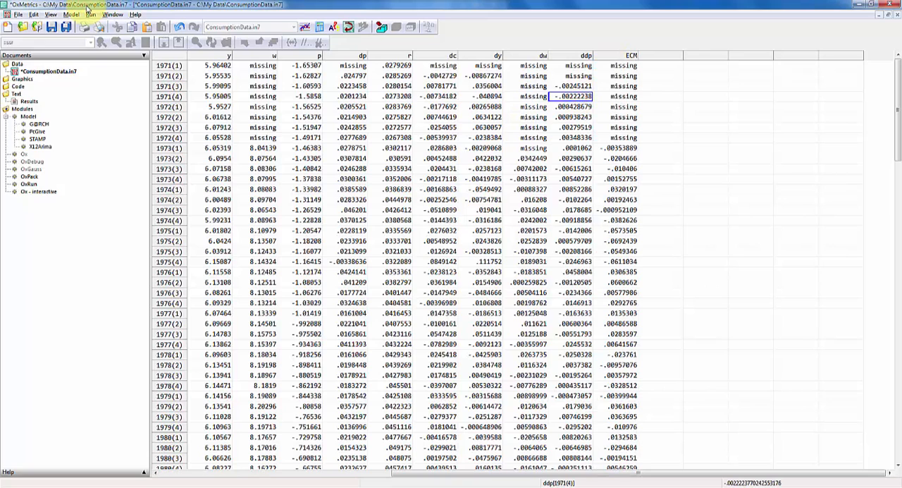
pyautogui.click(70, 14)
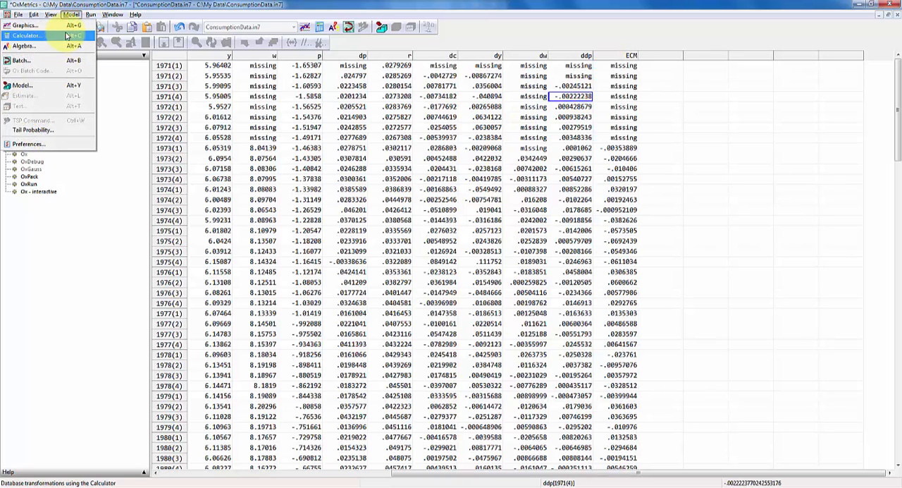
# Graph dc, dy, dw, ddp and ECM as separate actual series from Model > Graphics
pyautogui.click(24, 26)
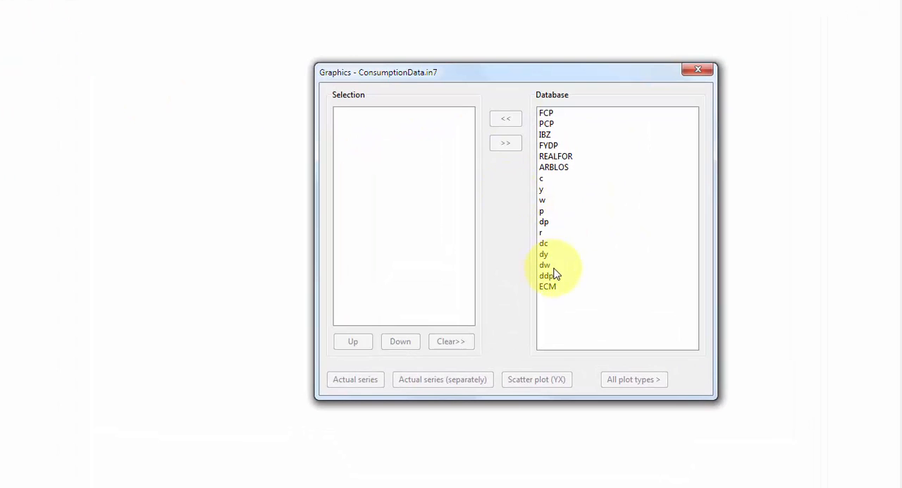
pyautogui.click(542, 243)
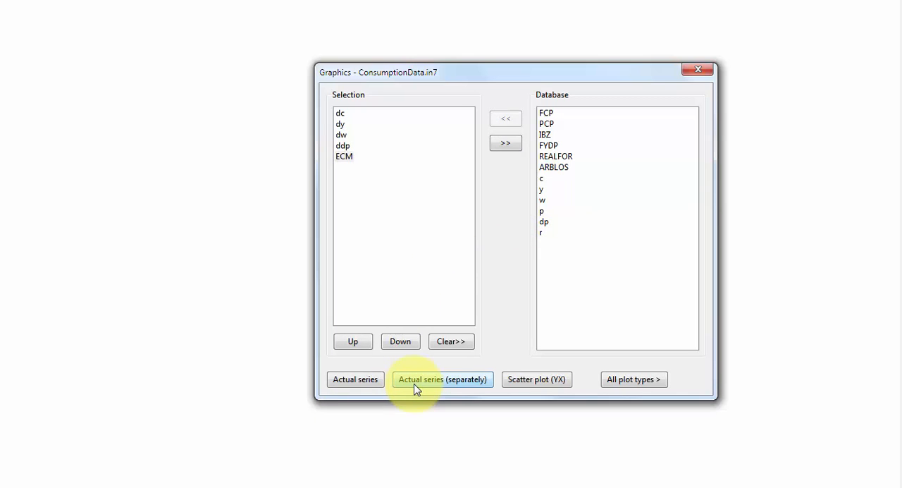
pyautogui.click(442, 379)
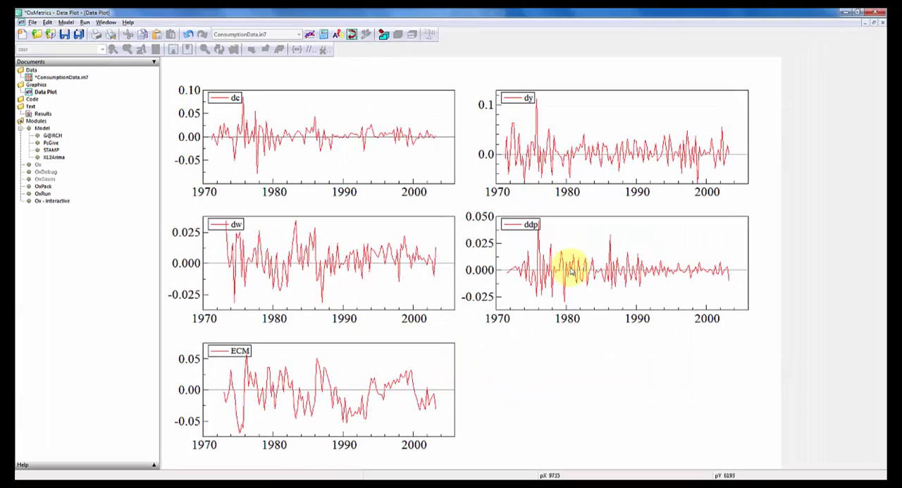
pyautogui.moveTo(394, 342)
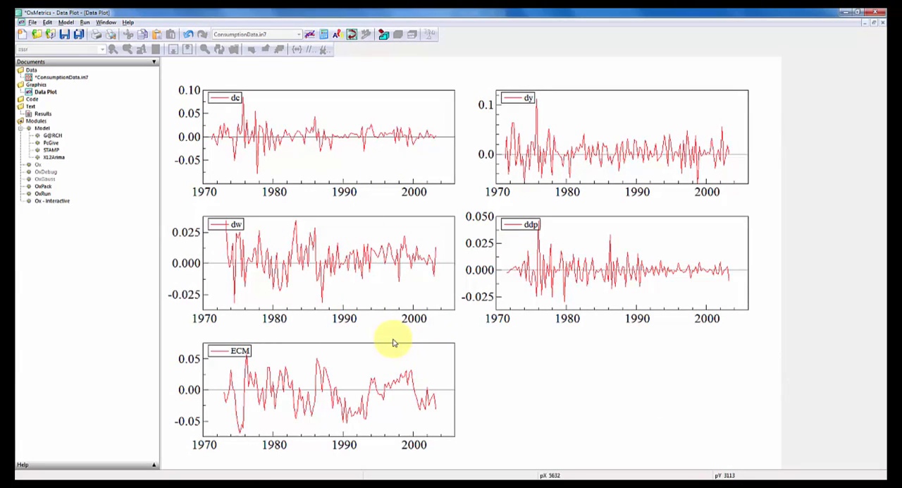
pyautogui.moveTo(384, 299)
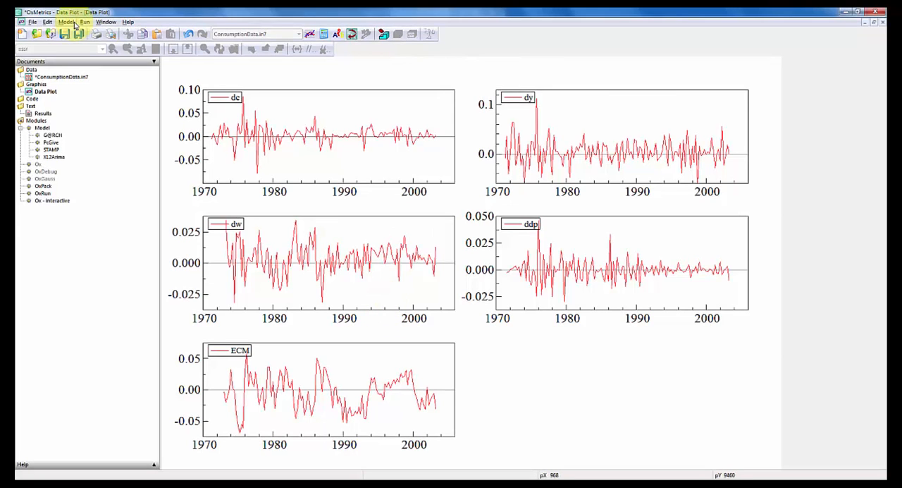
# Open PcGive model setup with category Models for time-series data
pyautogui.click(65, 22)
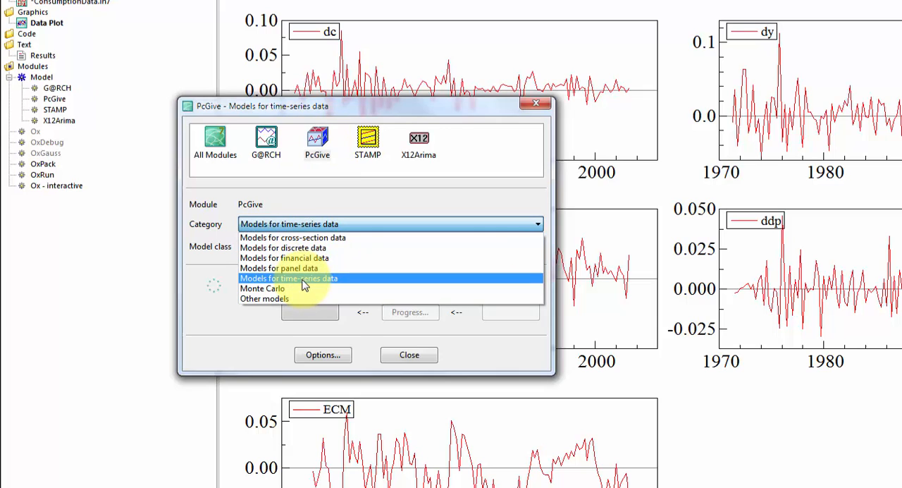
pyautogui.click(288, 278)
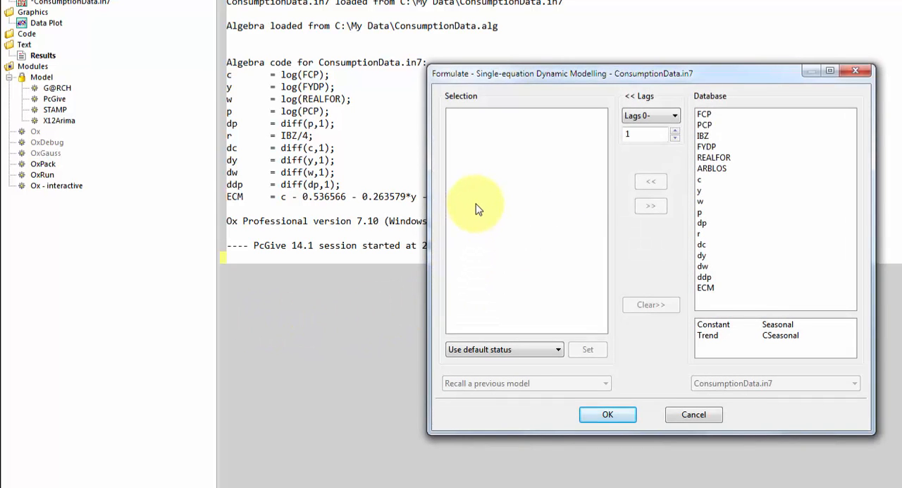
pyautogui.moveTo(480, 274)
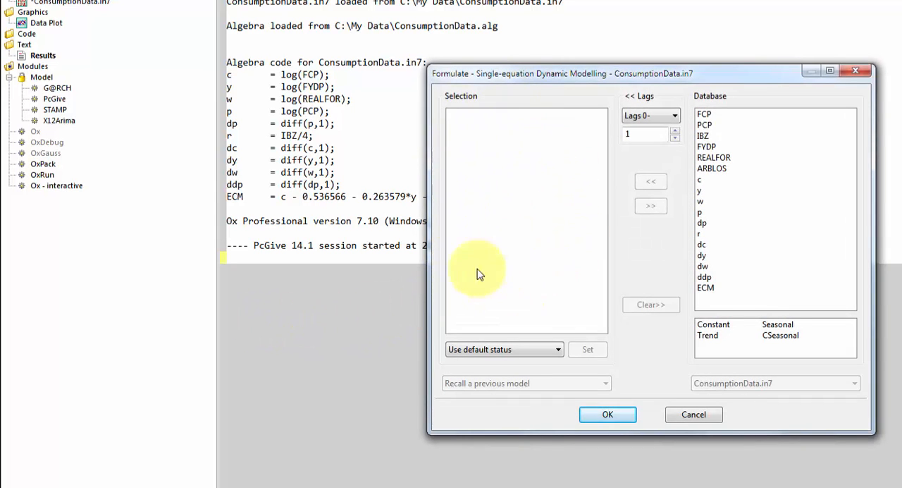
pyautogui.moveTo(506, 229)
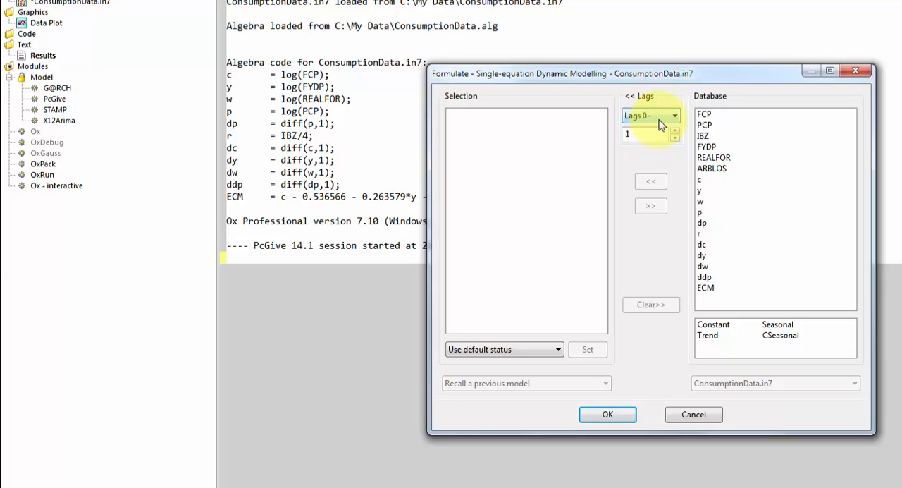
# Set variables to be added at a single lag 0, and add dc as dependent variable
pyautogui.click(674, 115)
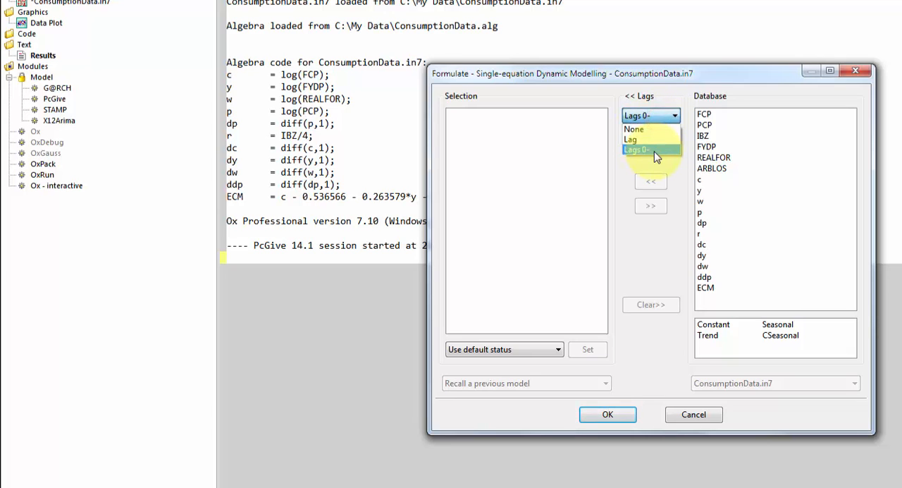
pyautogui.click(630, 139)
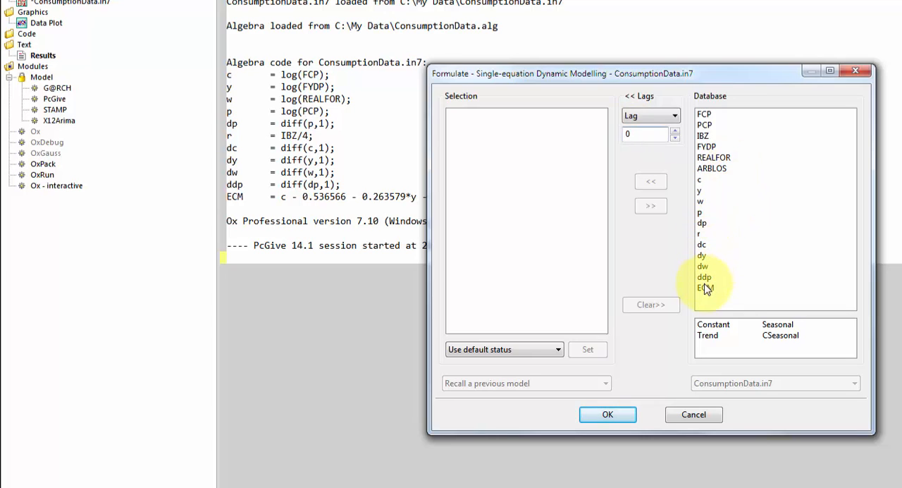
pyautogui.moveTo(754, 268)
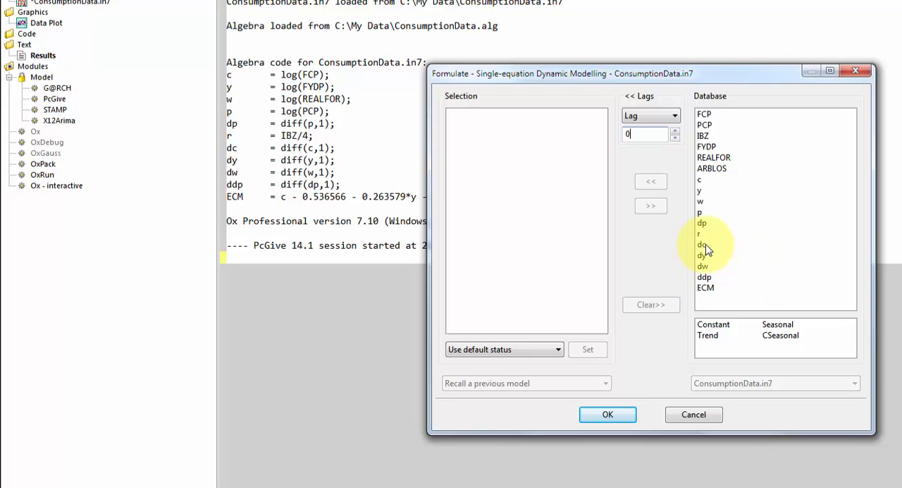
pyautogui.click(702, 244)
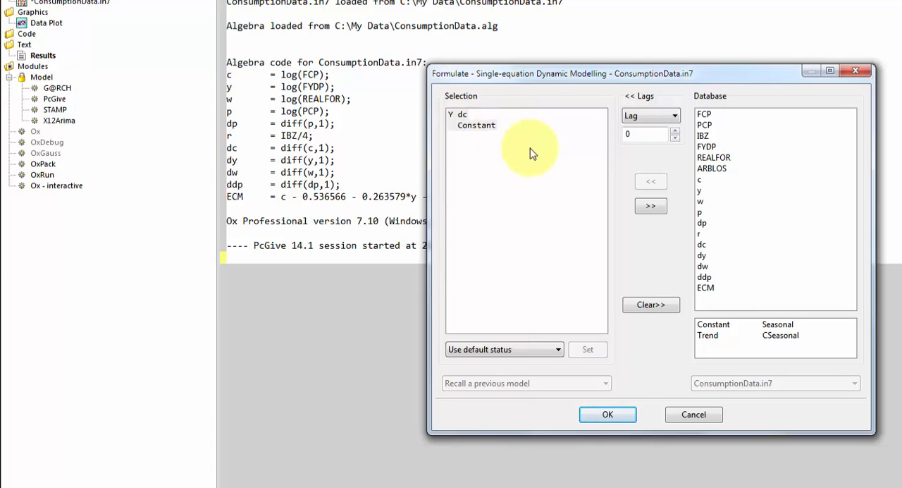
# Keep the Constant and add dy, dw, ddp at lag 0 plus ECM_1 as regressors
pyautogui.click(476, 124)
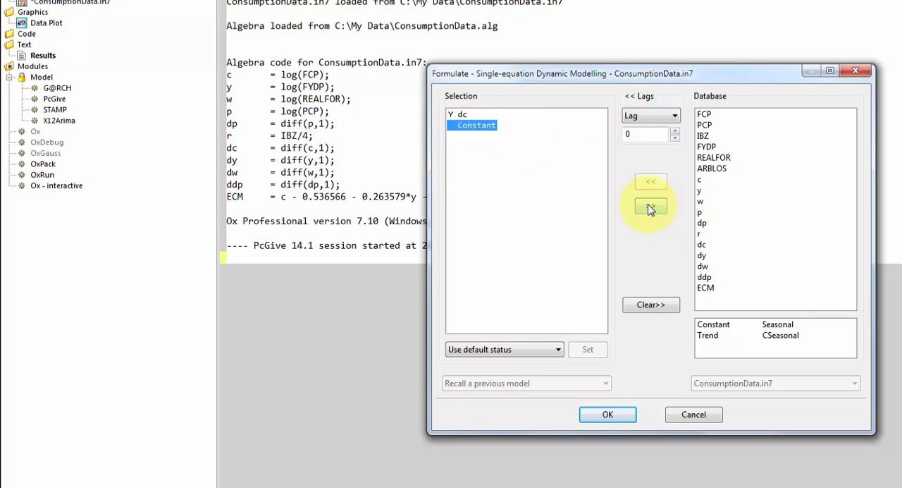
pyautogui.moveTo(650, 205)
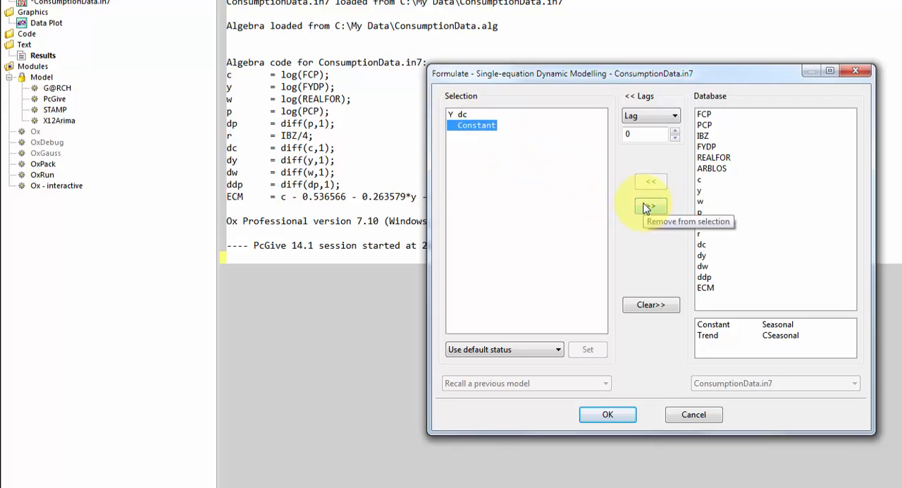
pyautogui.click(650, 205)
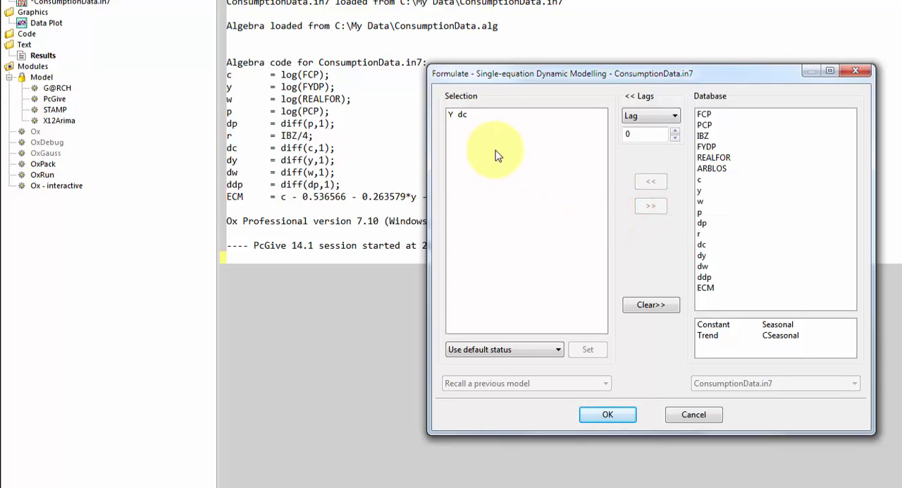
pyautogui.click(713, 325)
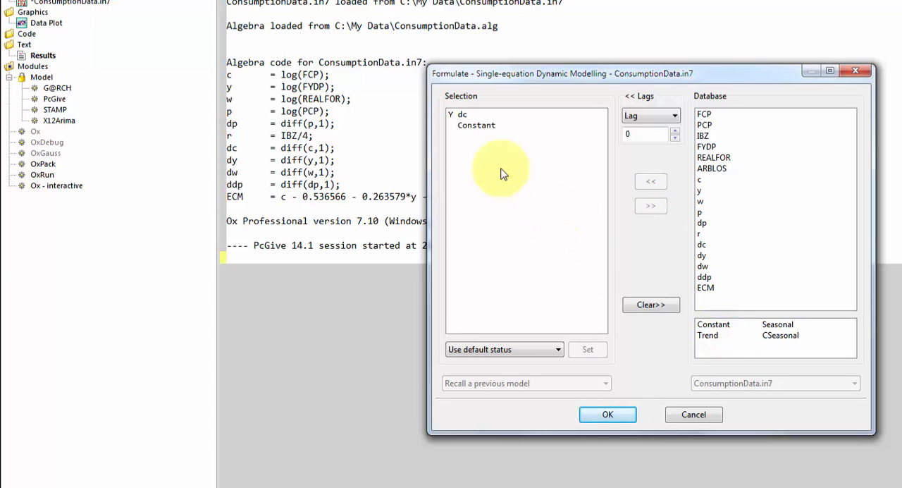
pyautogui.click(476, 125)
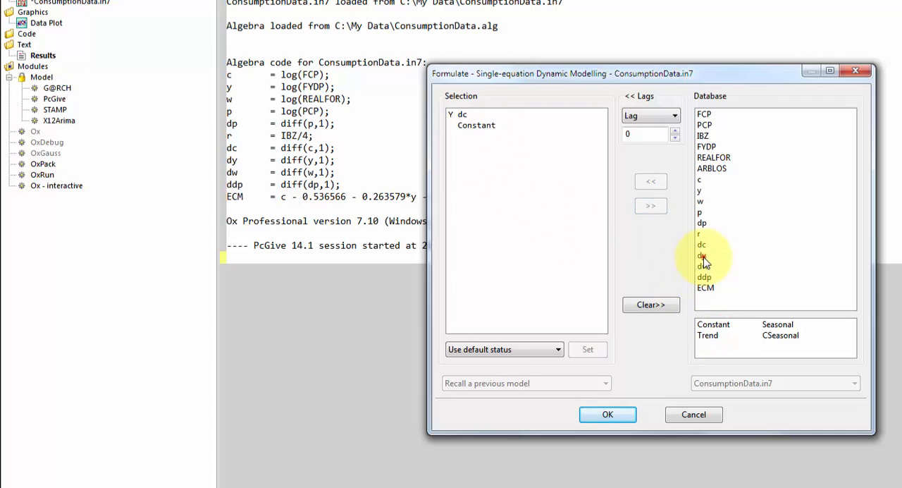
pyautogui.click(650, 205)
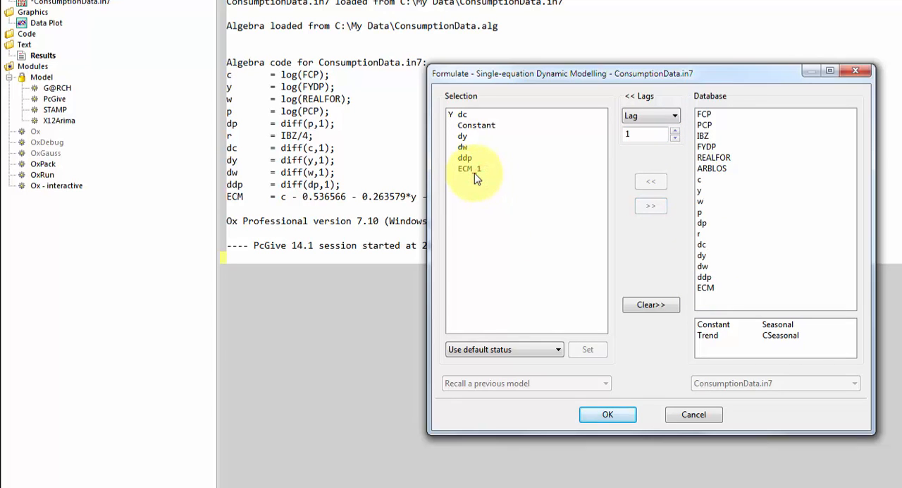
pyautogui.moveTo(491, 194)
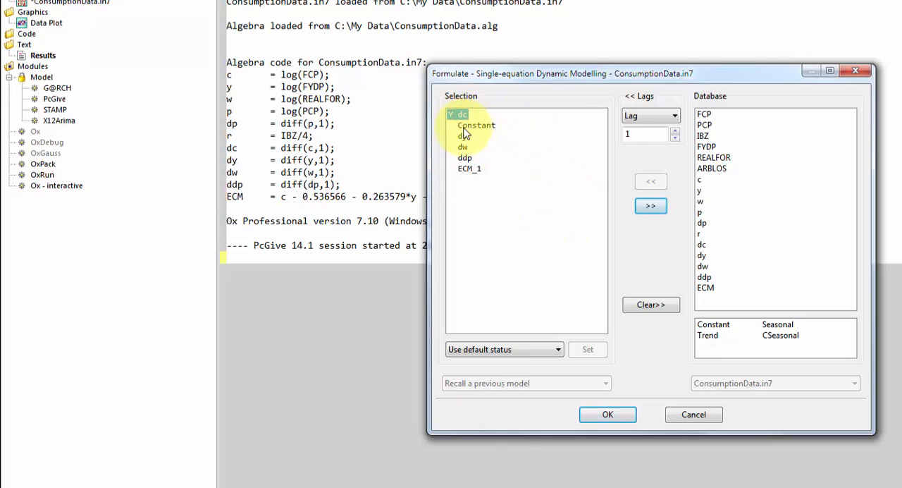
pyautogui.click(458, 114)
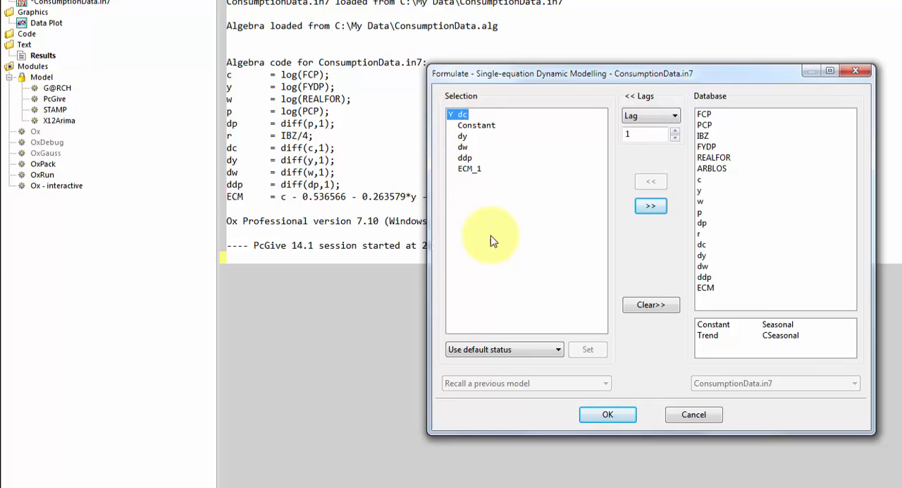
# Choose ordinary least squares for 1973(2)–2003(2) and enable recursive estimation
pyautogui.click(607, 414)
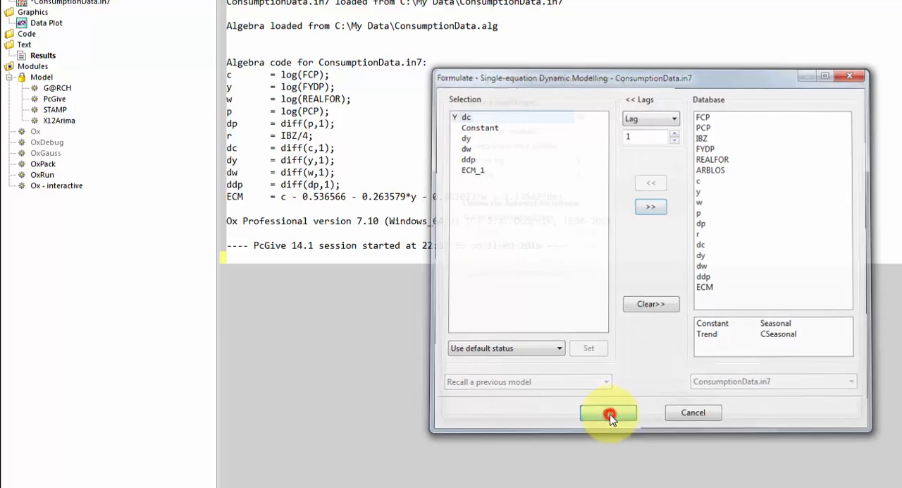
pyautogui.click(609, 413)
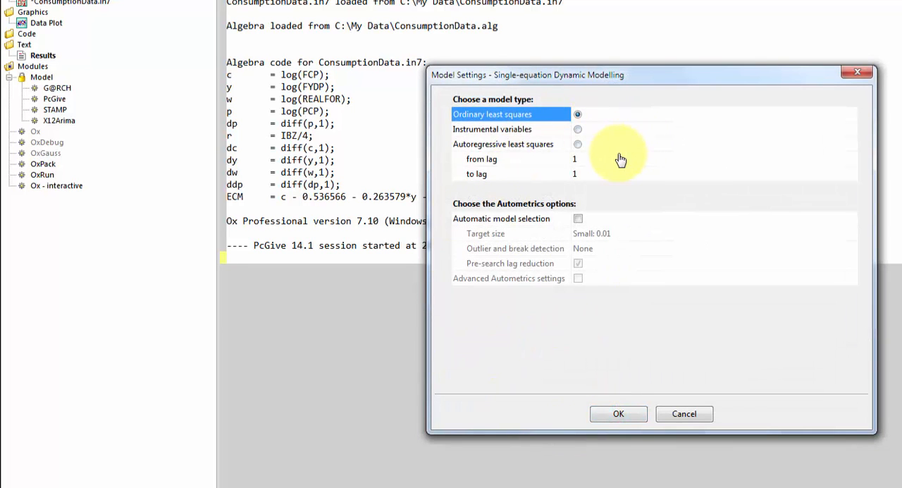
pyautogui.moveTo(464, 83)
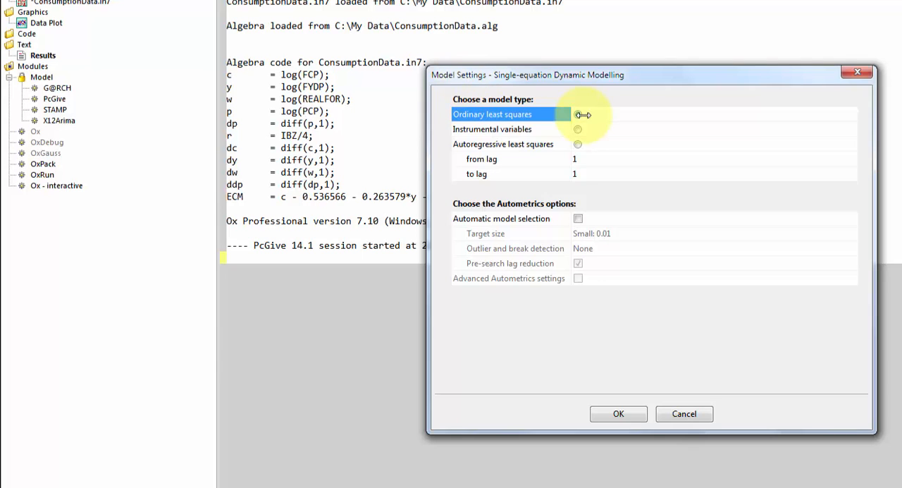
pyautogui.click(618, 414)
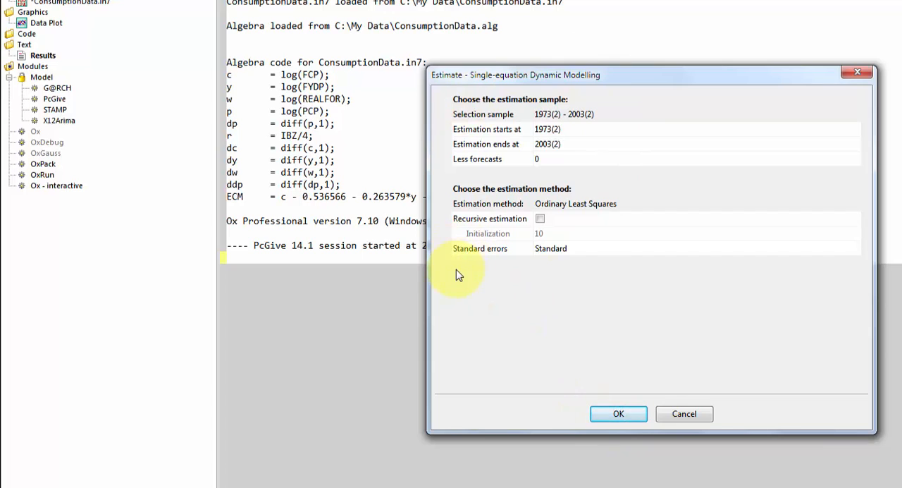
pyautogui.click(564, 129)
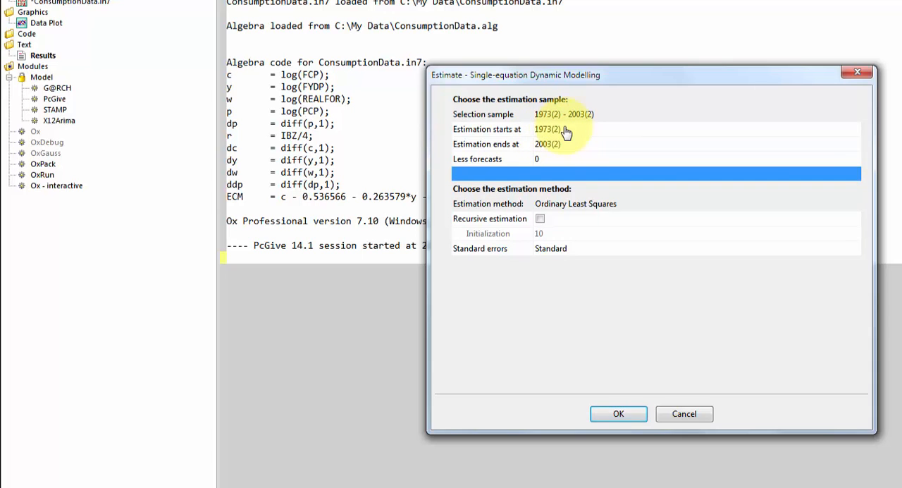
pyautogui.moveTo(570, 134)
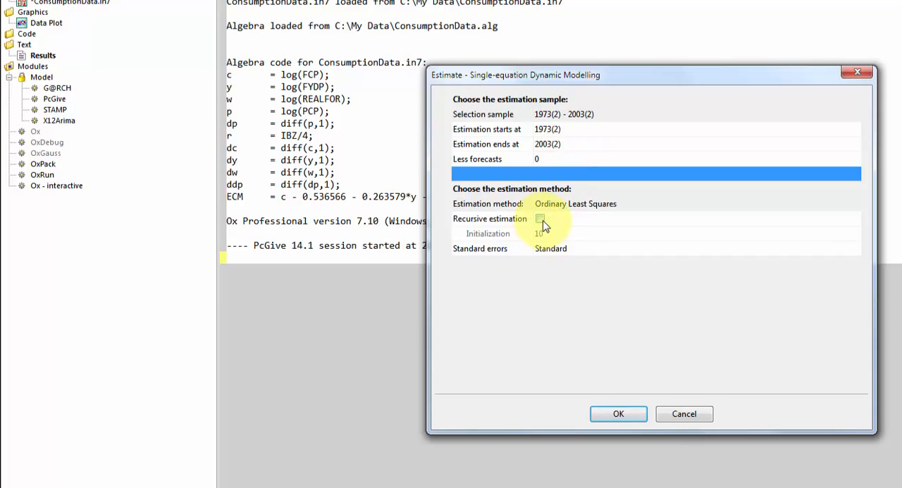
pyautogui.click(540, 219)
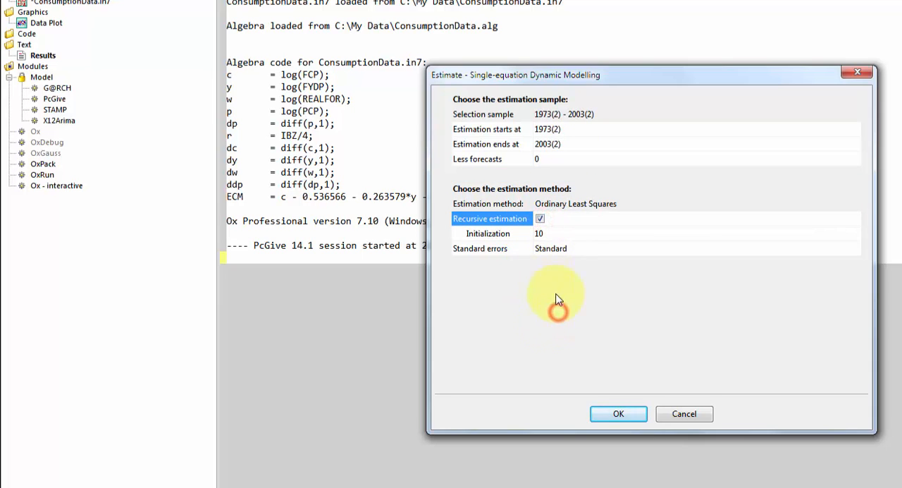
pyautogui.moveTo(618, 413)
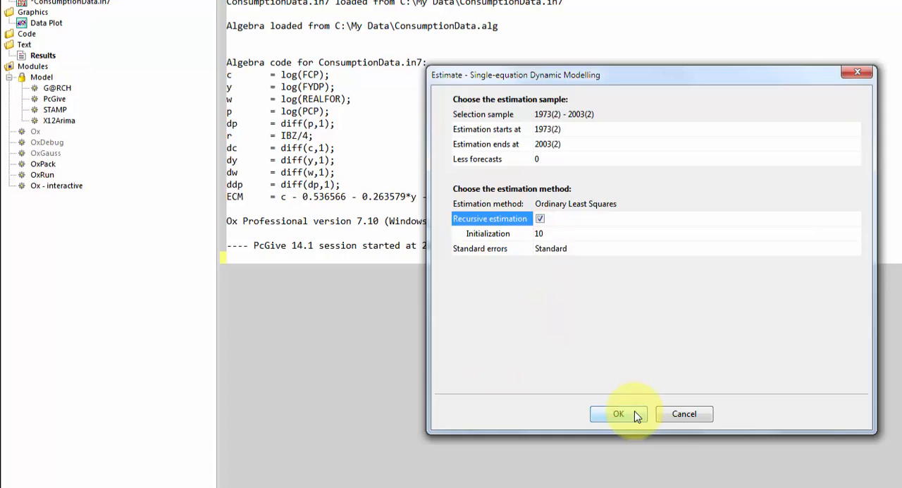
# Run OLS and review results: five coefficients, R² 0.4019, 121 observations, diagnostic tests
pyautogui.click(618, 414)
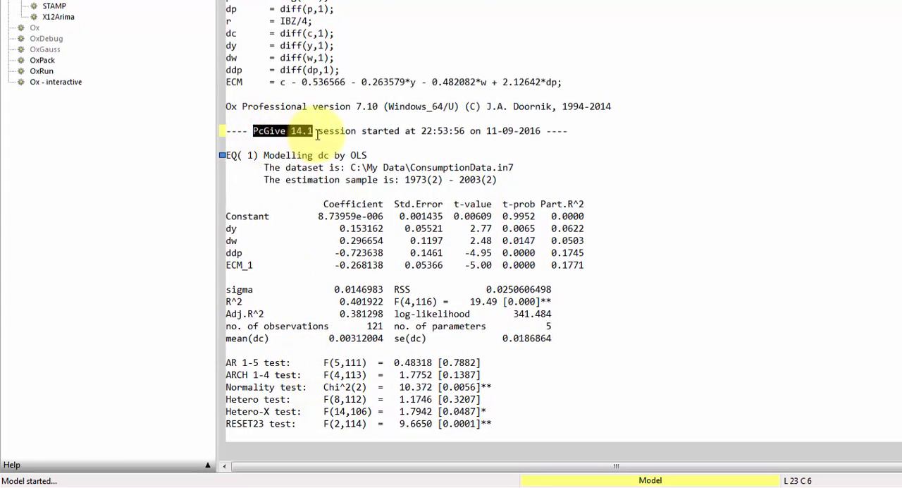
pyautogui.click(266, 155)
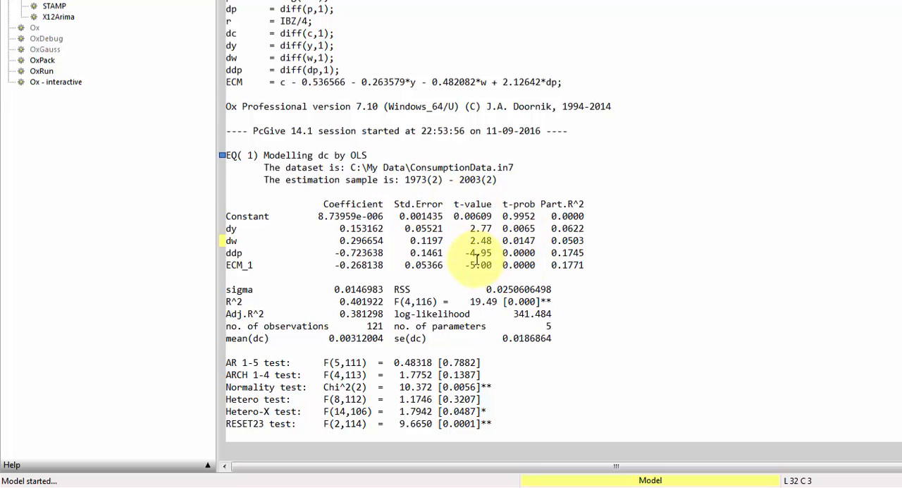
pyautogui.click(239, 240)
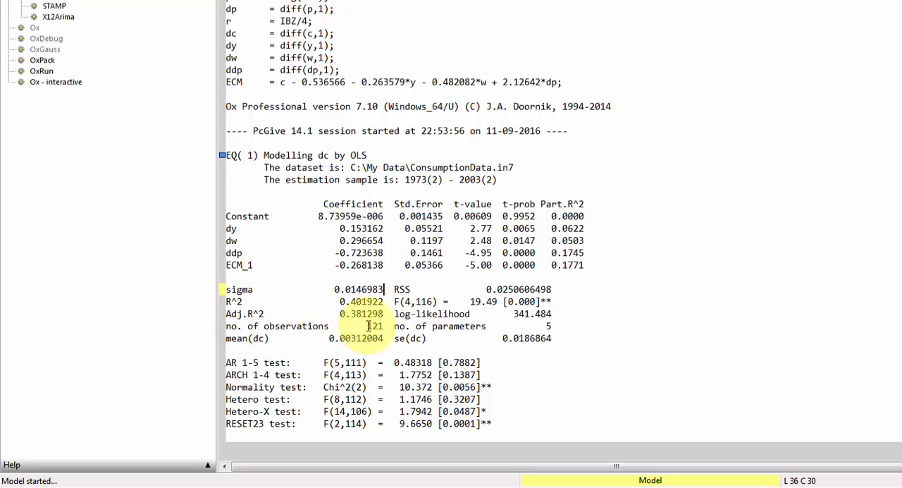
pyautogui.moveTo(543, 324)
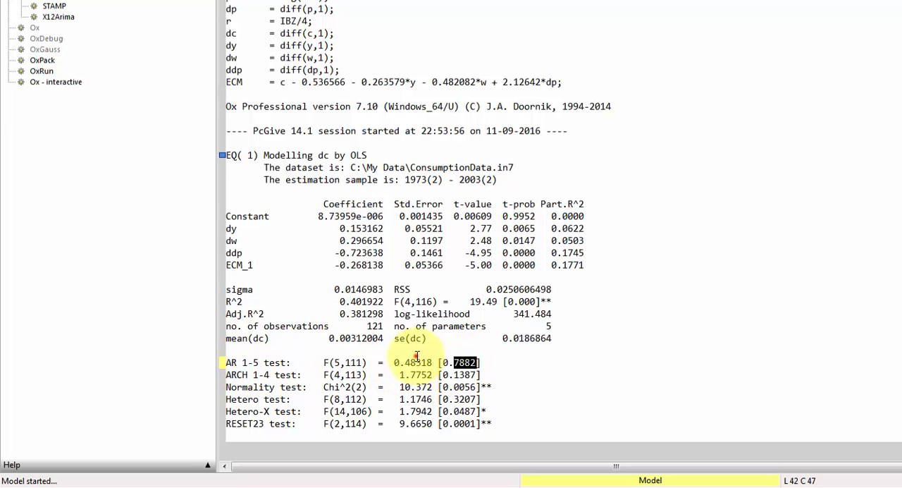
# Highlight the AR 1-5 test probability, then open the Test Menu
pyautogui.moveTo(479, 362); pyautogui.dragTo(395, 363)
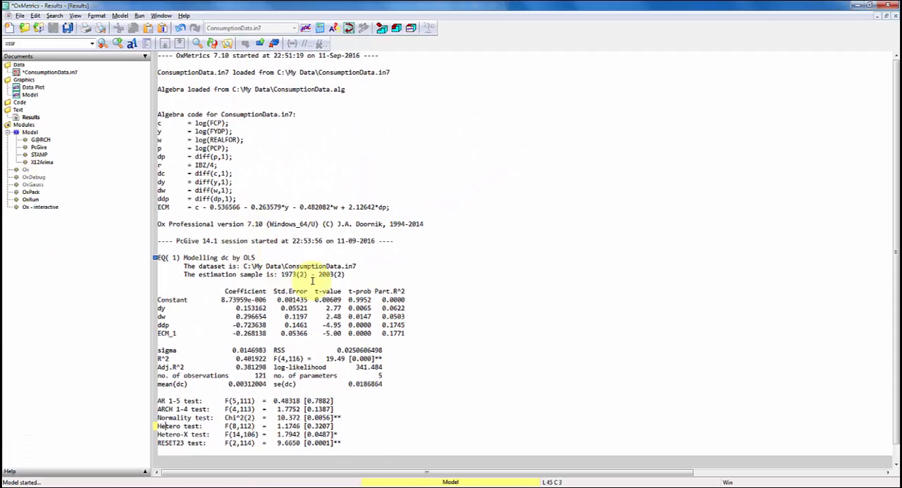
pyautogui.moveTo(370, 285)
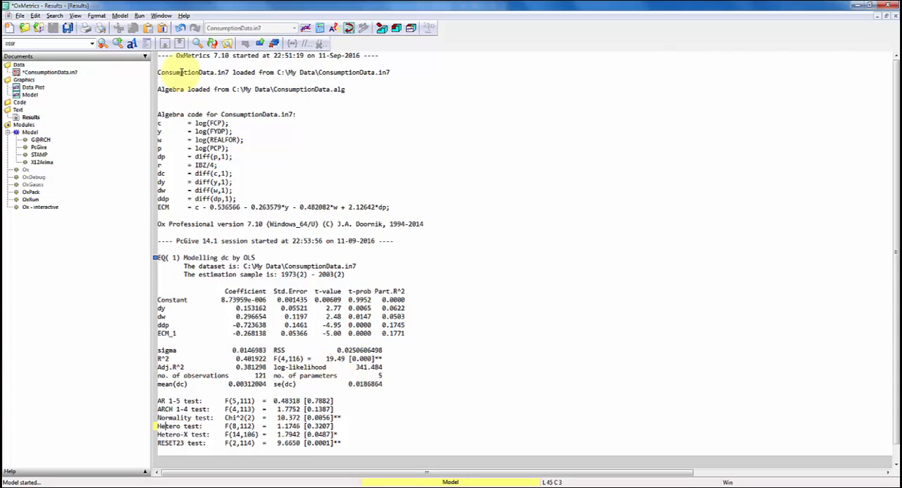
pyautogui.click(120, 16)
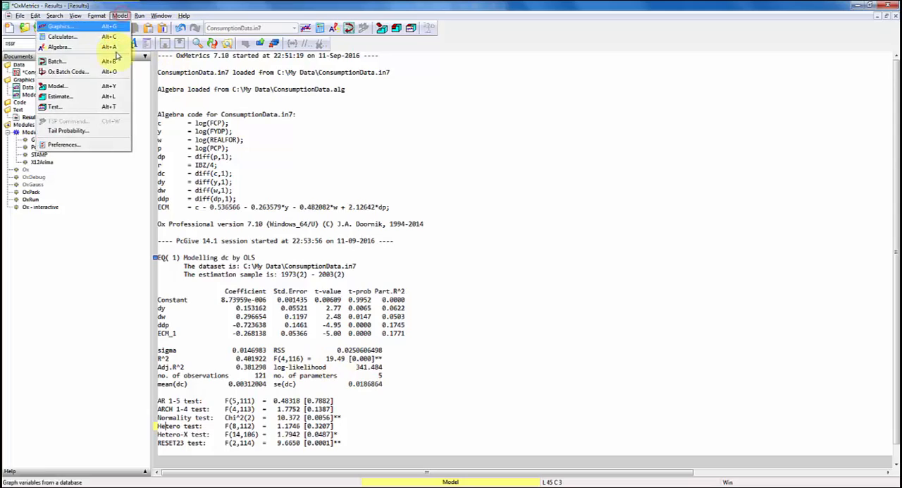
pyautogui.click(56, 107)
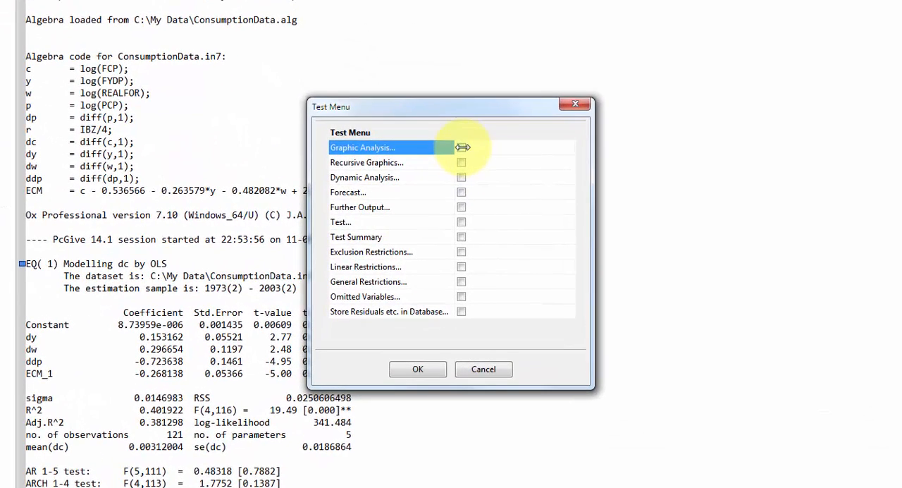
# Tick Graphic Analysis in the Test Menu and continue to its graph options
pyautogui.click(461, 147)
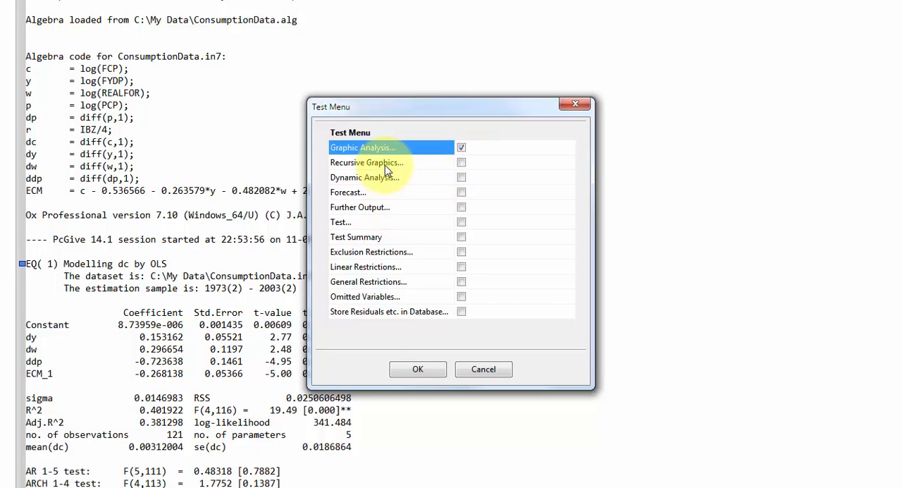
pyautogui.moveTo(352, 229)
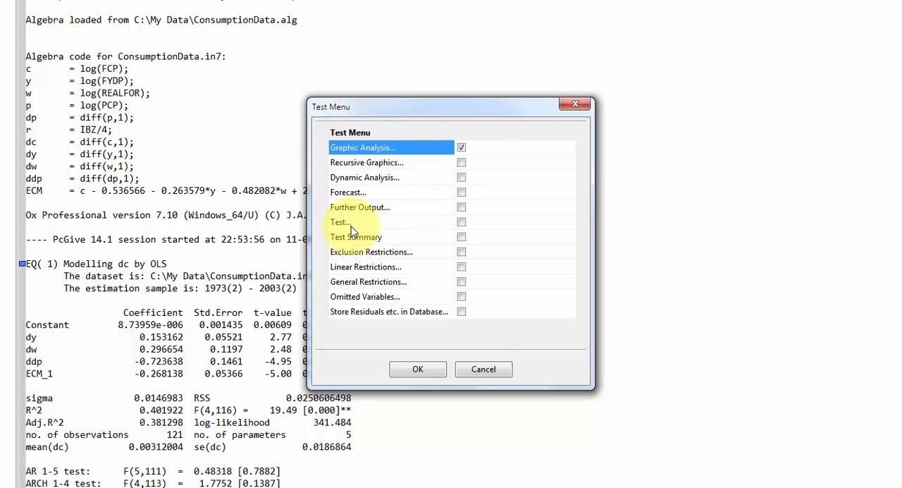
pyautogui.moveTo(363, 317)
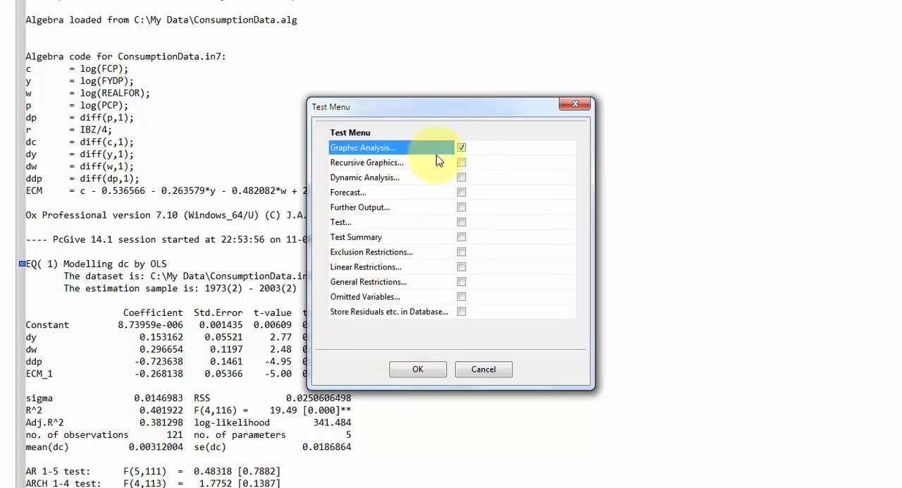
pyautogui.moveTo(426, 315)
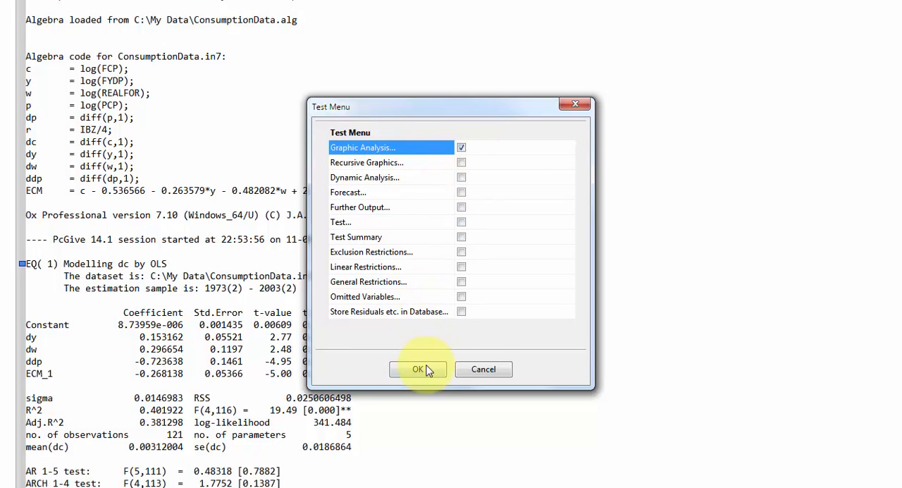
pyautogui.click(417, 368)
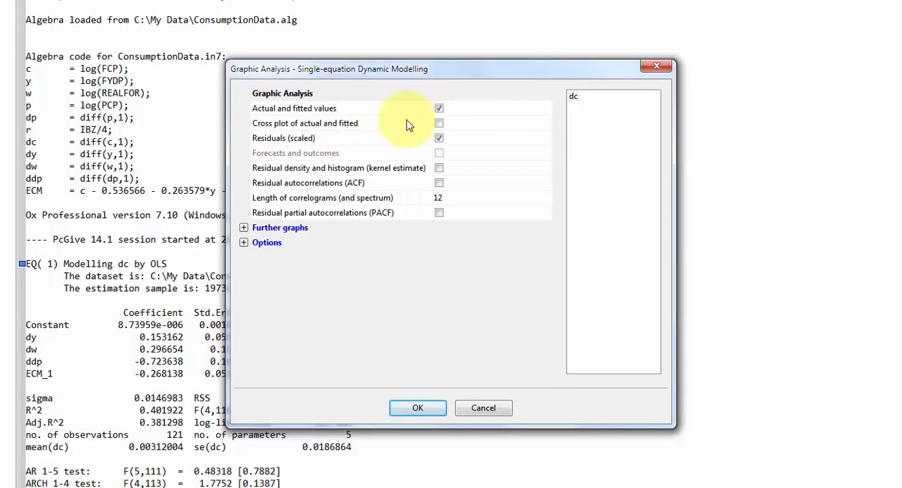
pyautogui.moveTo(439, 108)
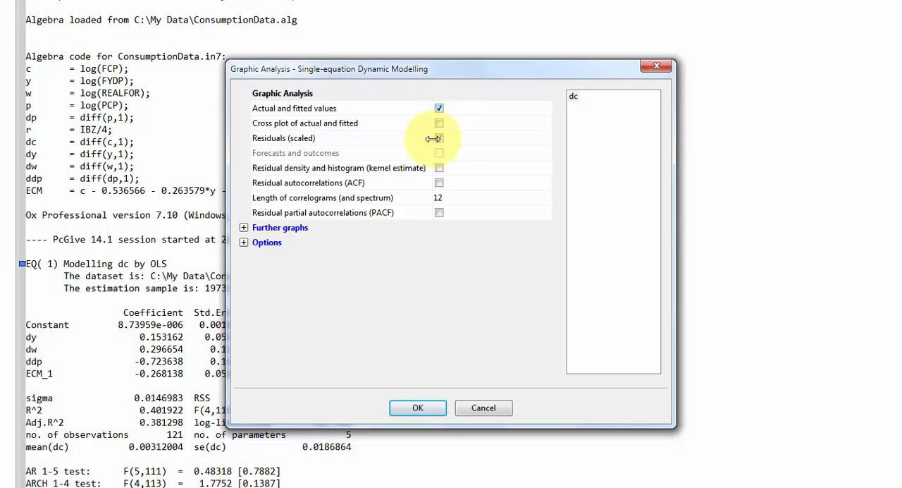
# Add Residual density and histogram plus Residual ACF to the ticked diagnostic graphs
pyautogui.click(439, 139)
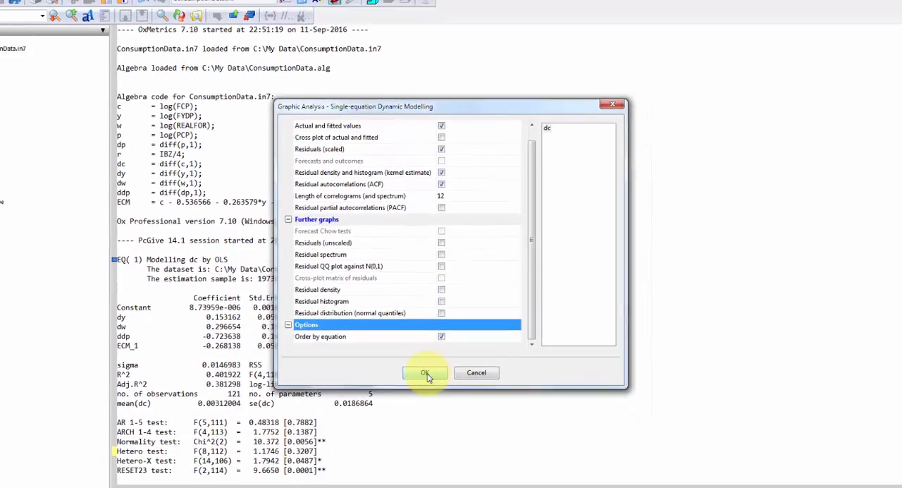
pyautogui.click(424, 372)
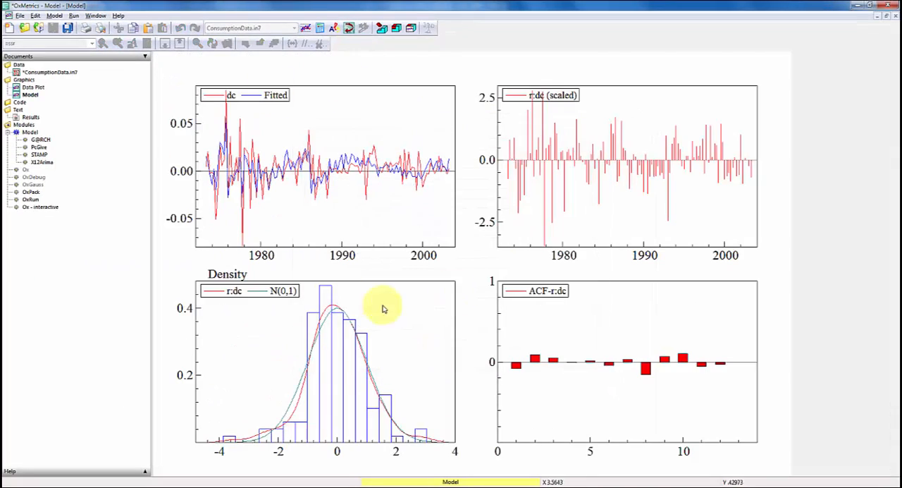
pyautogui.moveTo(302, 183)
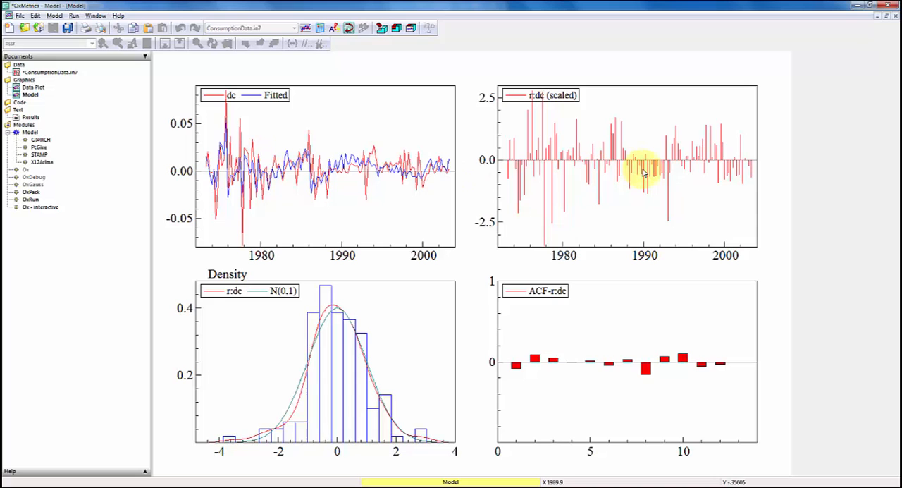
pyautogui.moveTo(687, 155)
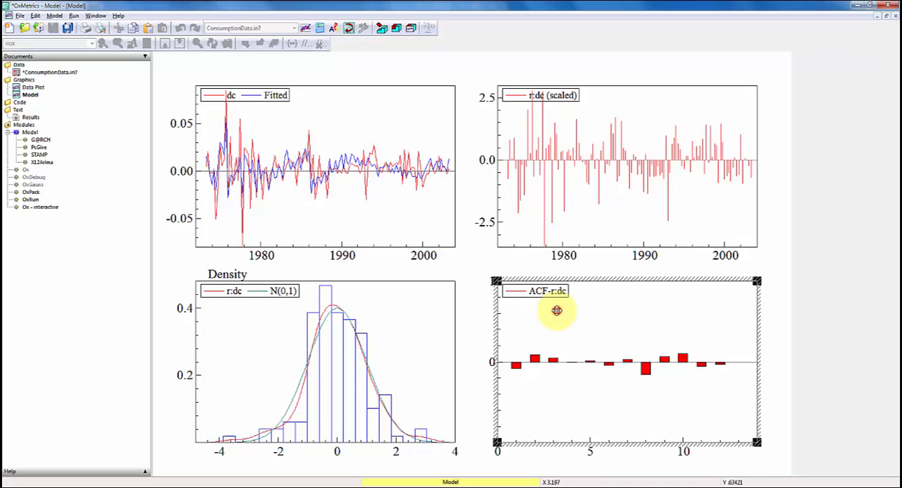
pyautogui.moveTo(483, 361)
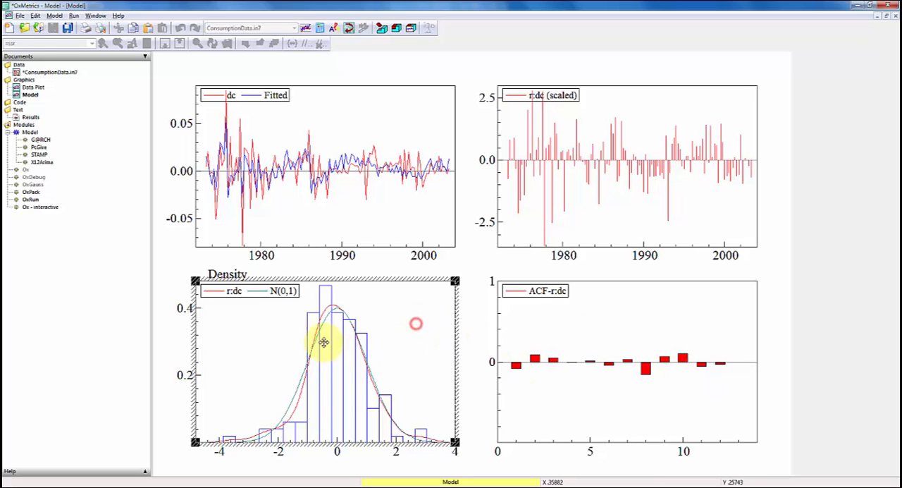
pyautogui.moveTo(298, 384)
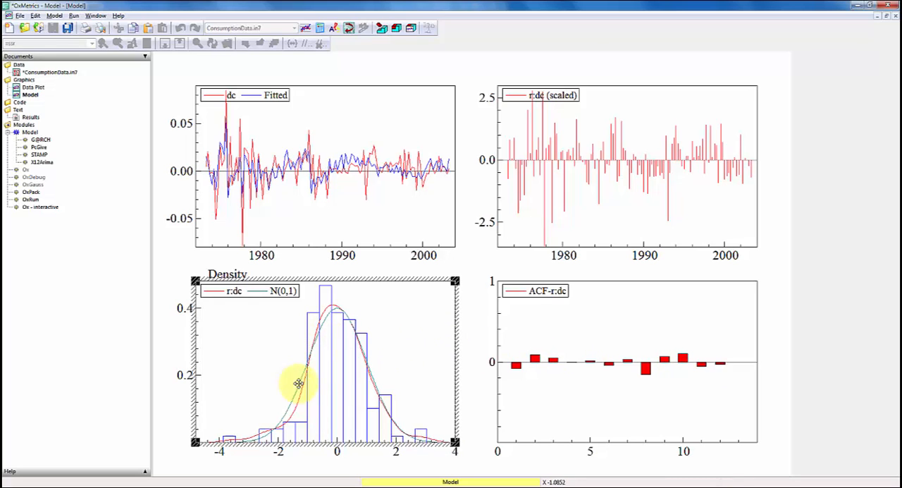
pyautogui.moveTo(338, 330)
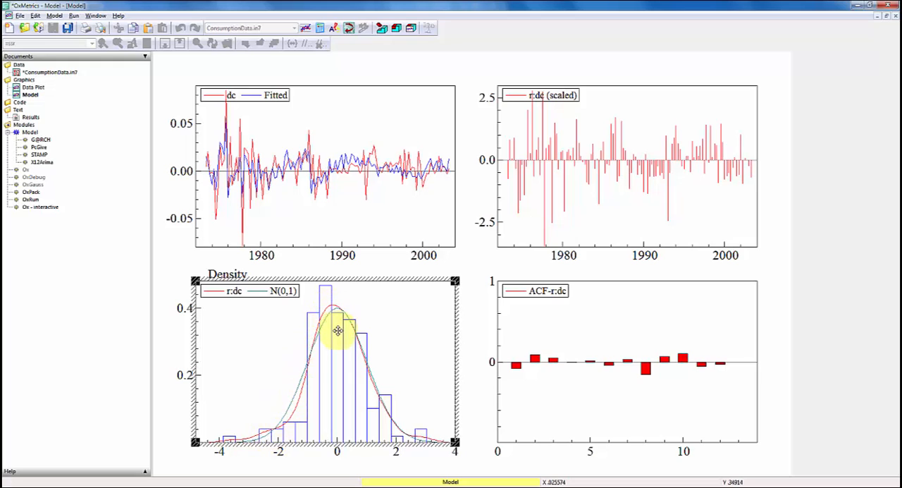
pyautogui.moveTo(282, 423)
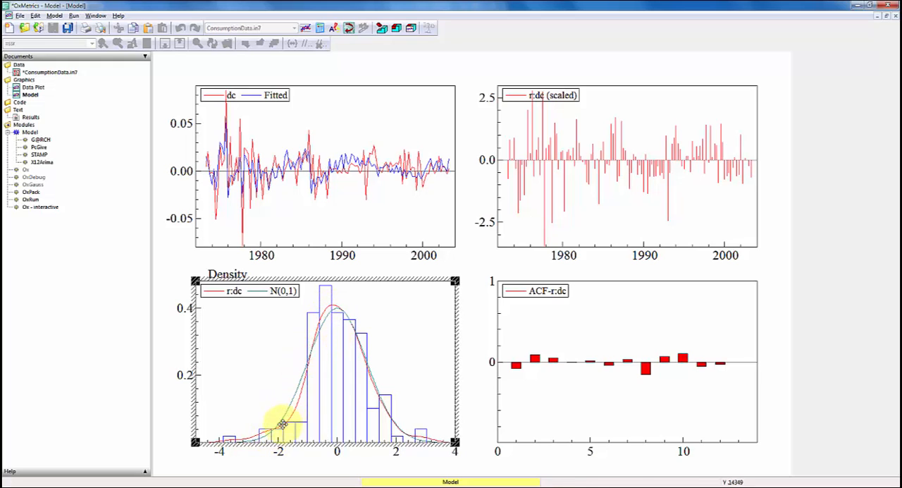
pyautogui.moveTo(314, 338)
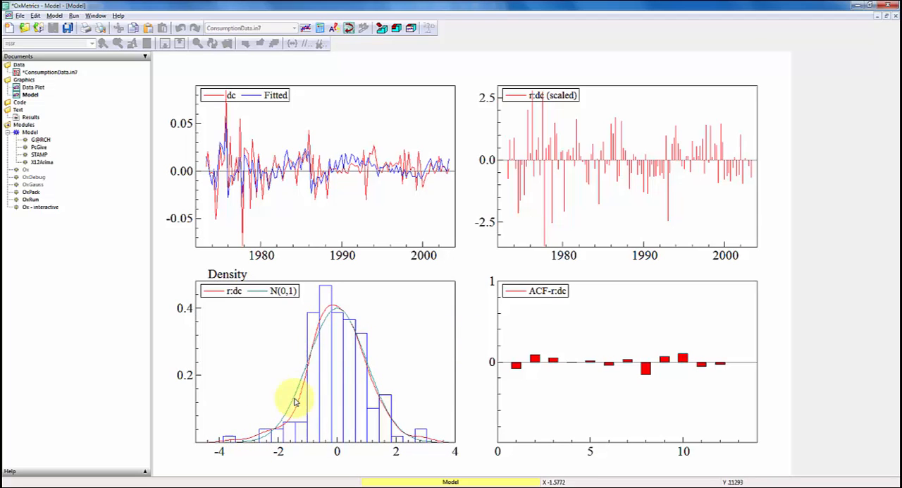
pyautogui.moveTo(366, 405)
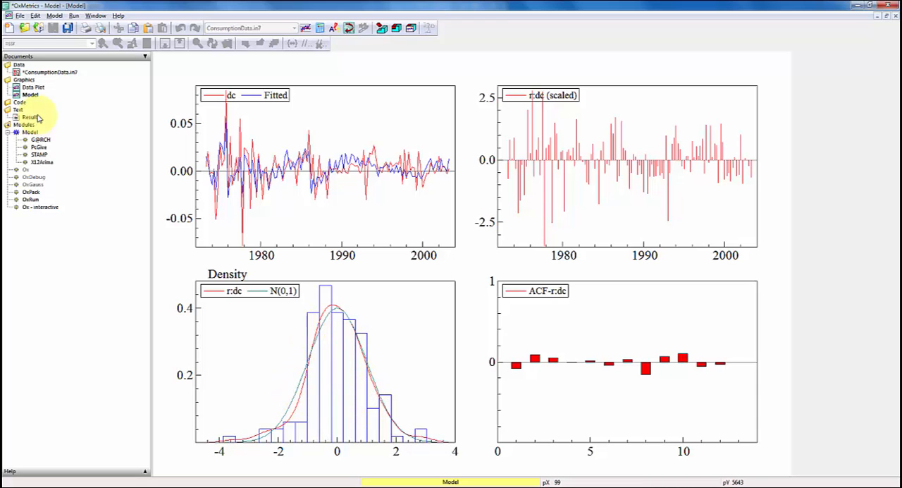
# From the Results document, tick Store Residuals in Database under Model Test and choose Residuals
pyautogui.click(28, 116)
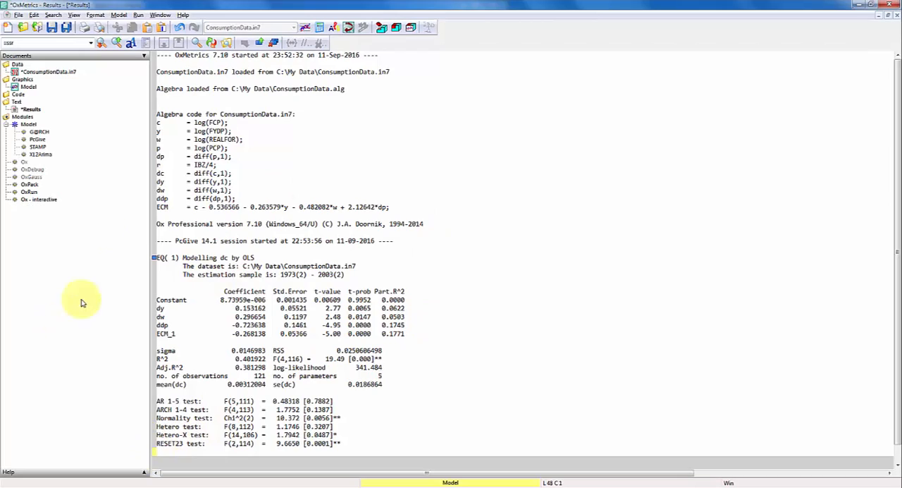
pyautogui.click(118, 14)
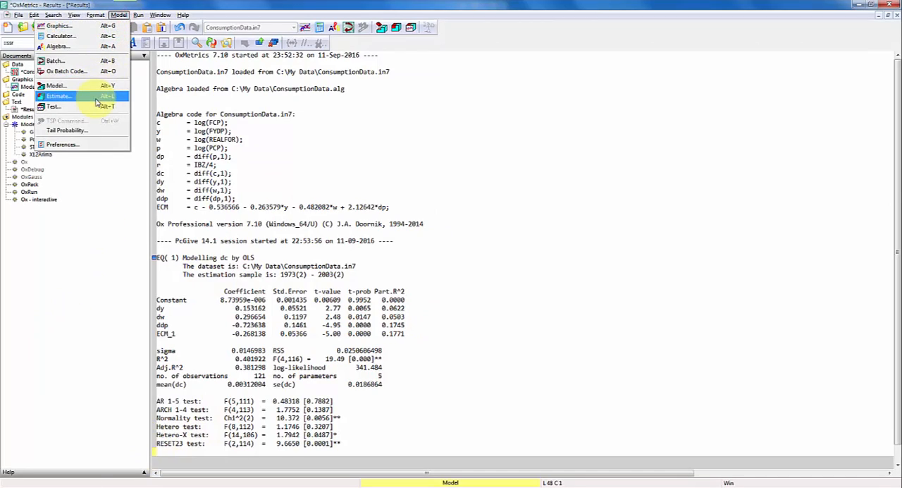
pyautogui.click(53, 106)
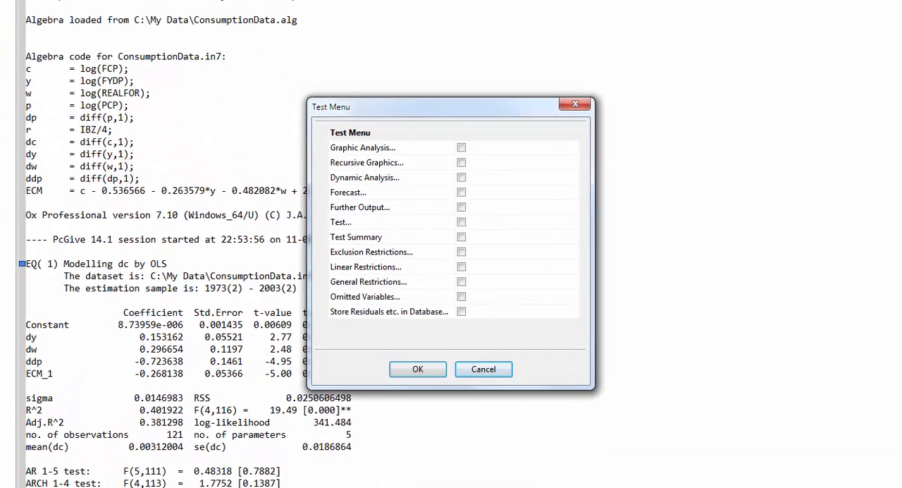
pyautogui.click(460, 311)
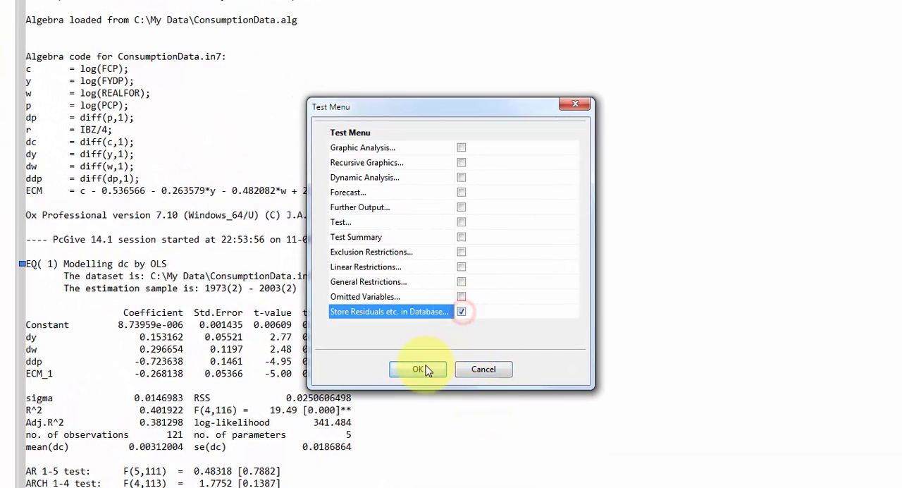
pyautogui.click(417, 368)
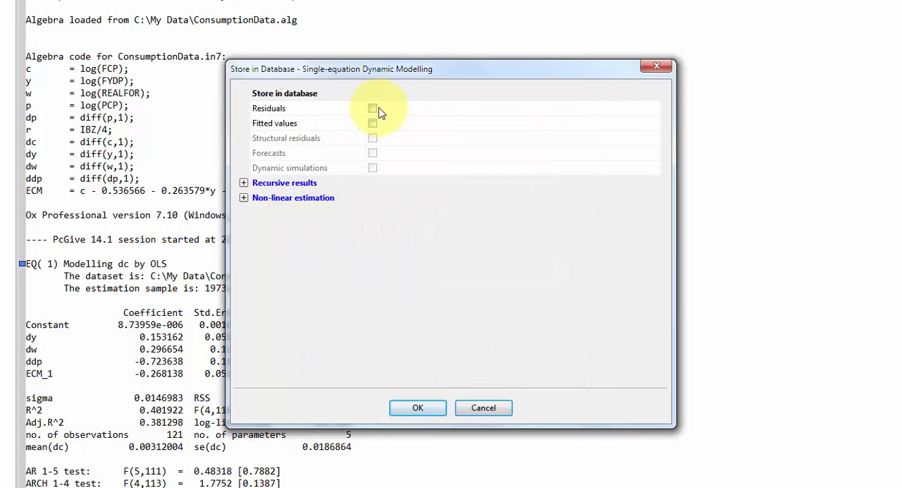
pyautogui.click(373, 108)
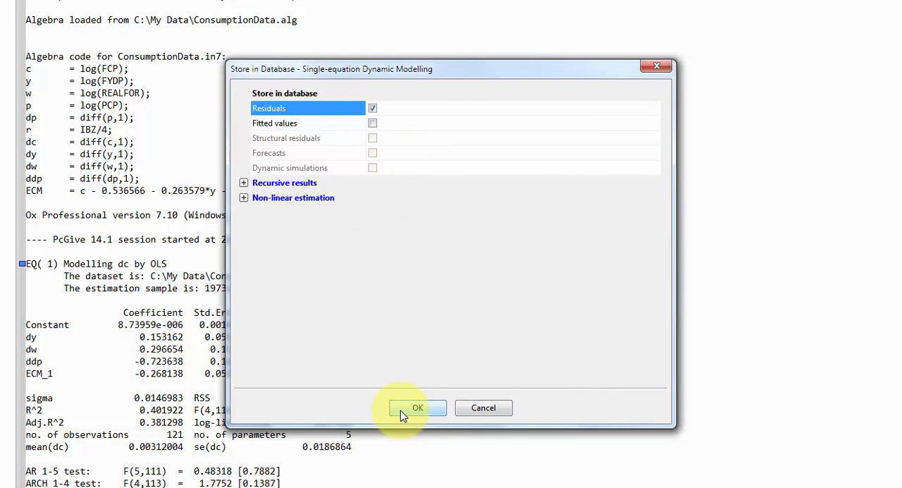
pyautogui.click(417, 407)
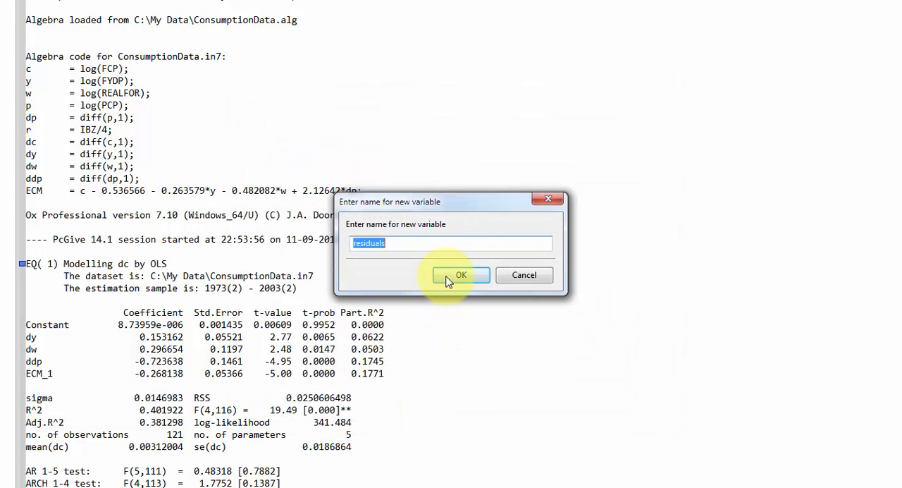
# Accept the name 'residuals' and request recursive beta coefficient graphs with ±2 SE bands
pyautogui.click(460, 274)
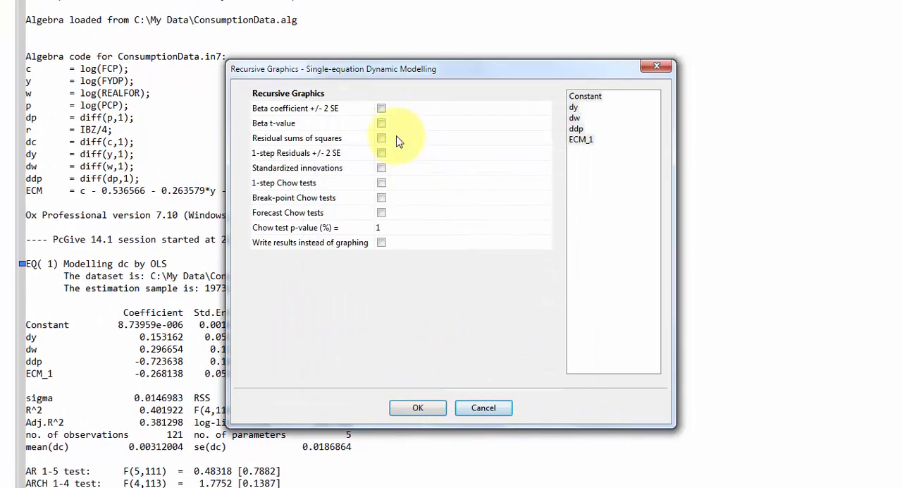
pyautogui.click(381, 108)
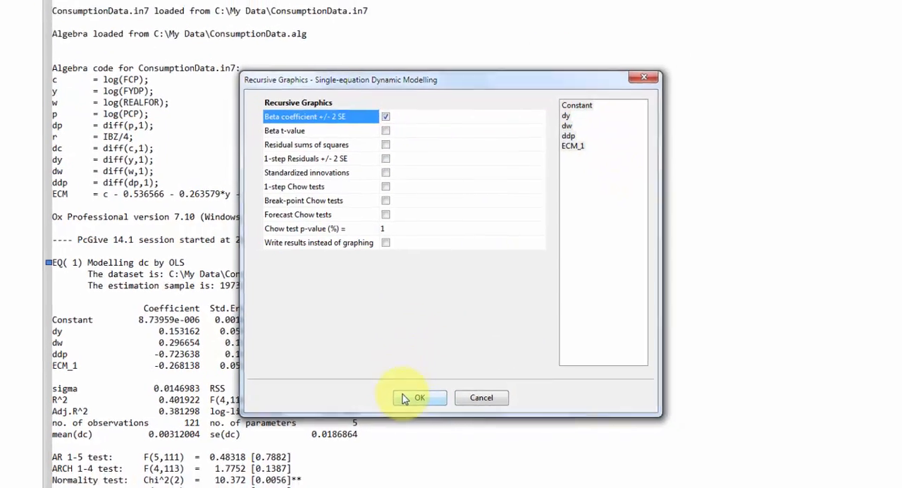
pyautogui.click(419, 398)
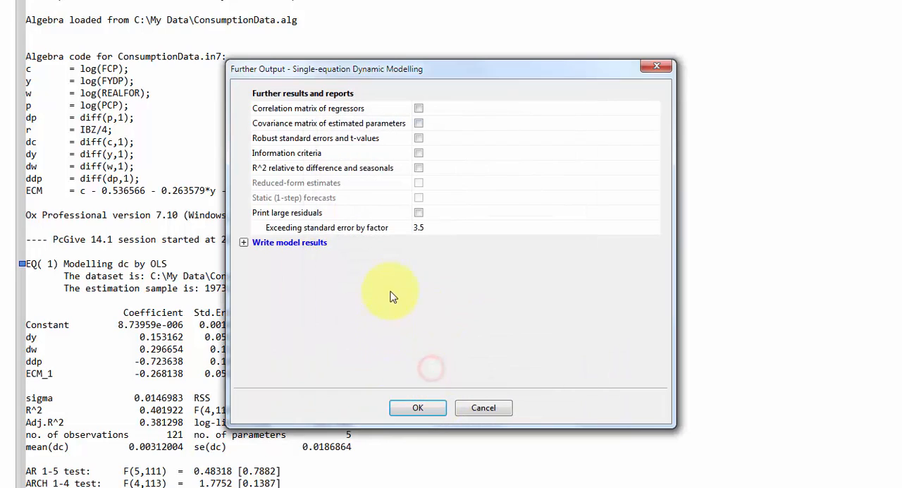
# Turn on printing of large residuals in Further Output and confirm
pyautogui.click(419, 212)
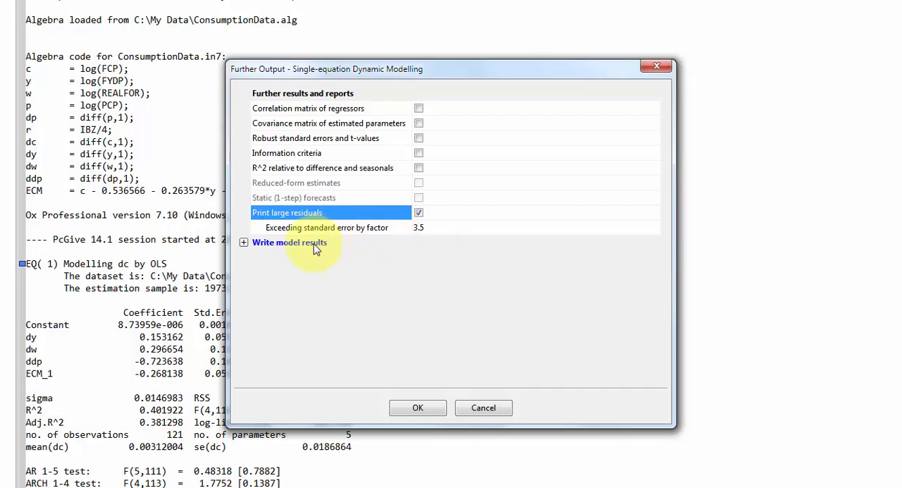
pyautogui.click(243, 242)
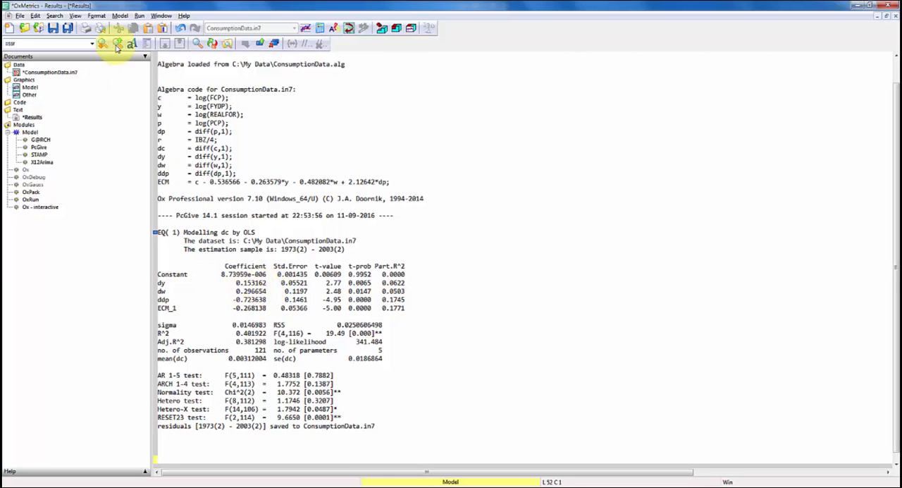
# Drop dw from the dc model and re-estimate by OLS over 1973(2)–2003(2)
pyautogui.click(120, 16)
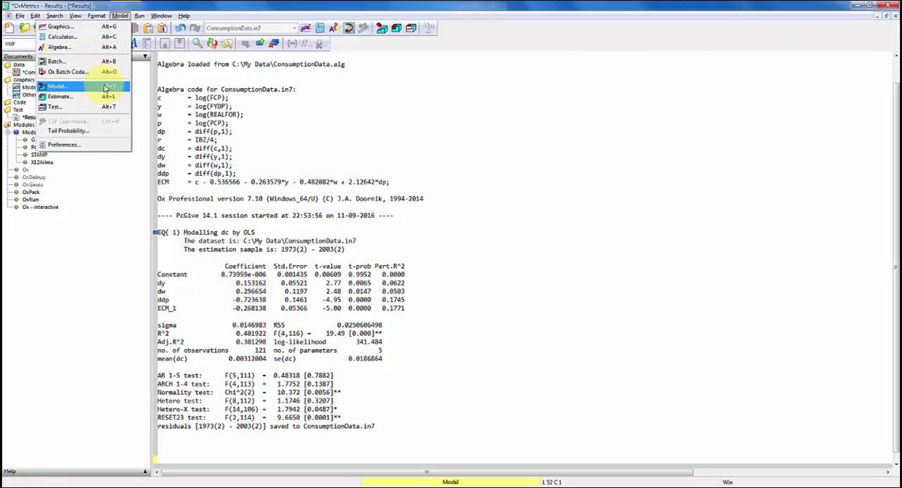
pyautogui.click(58, 85)
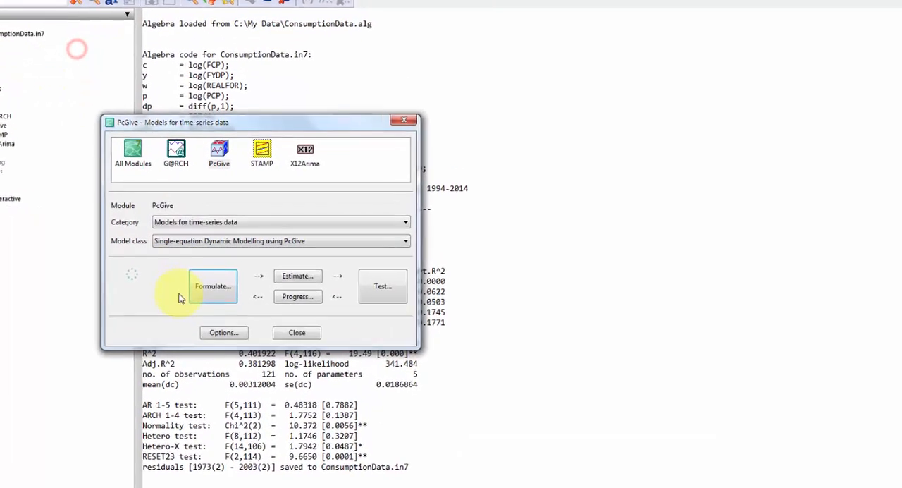
pyautogui.click(212, 286)
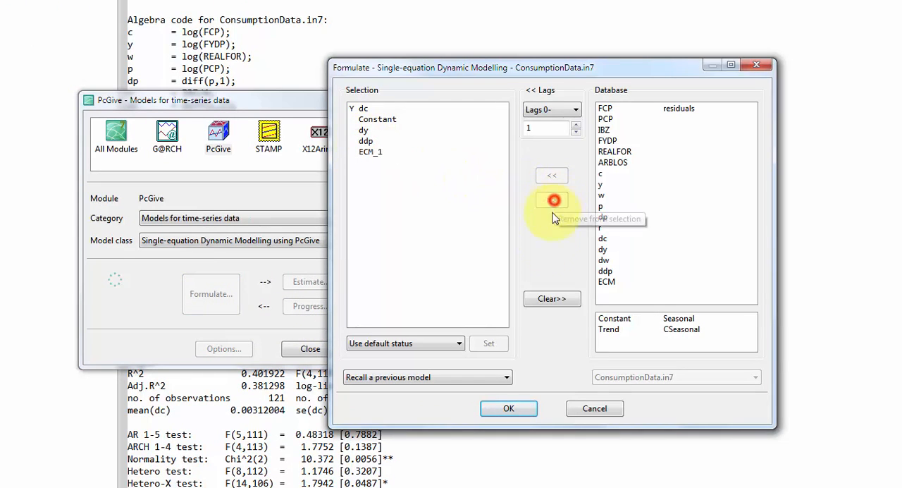
pyautogui.click(508, 408)
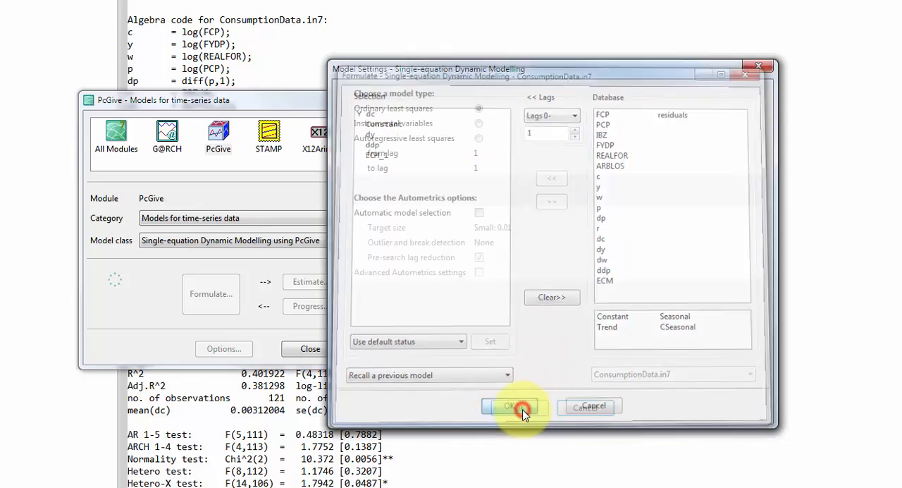
pyautogui.click(513, 407)
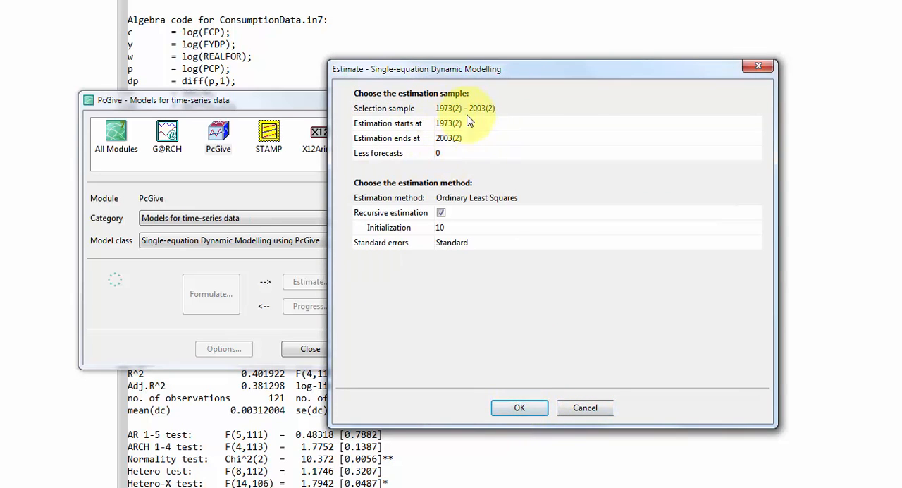
pyautogui.click(519, 407)
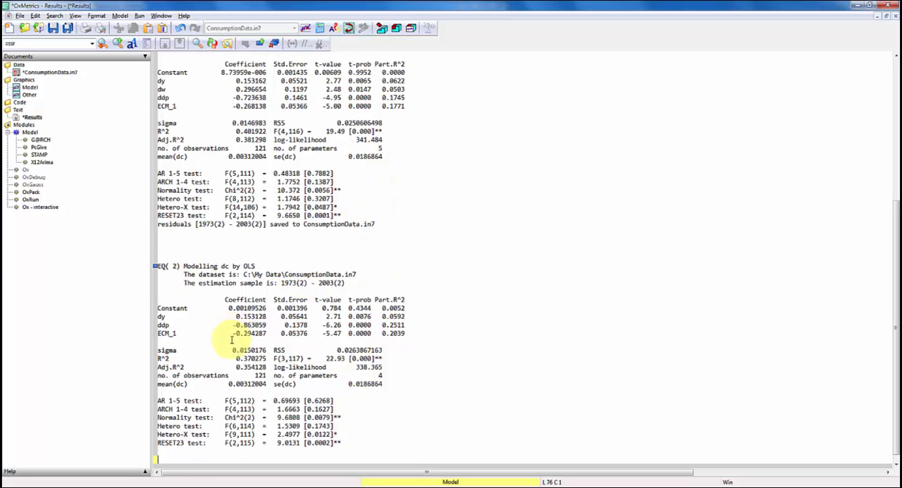
# Run Progress on EQ(1) and EQ(2) to report the model reduction test
pyautogui.click(120, 16)
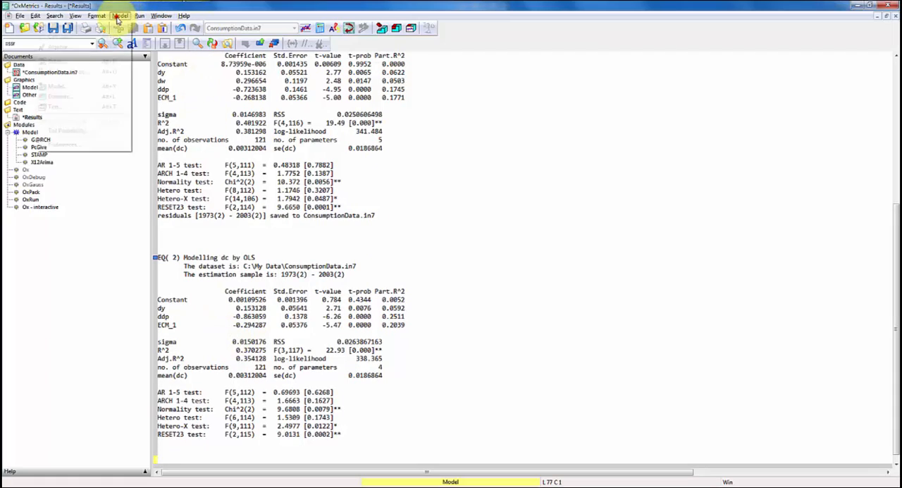
pyautogui.click(120, 16)
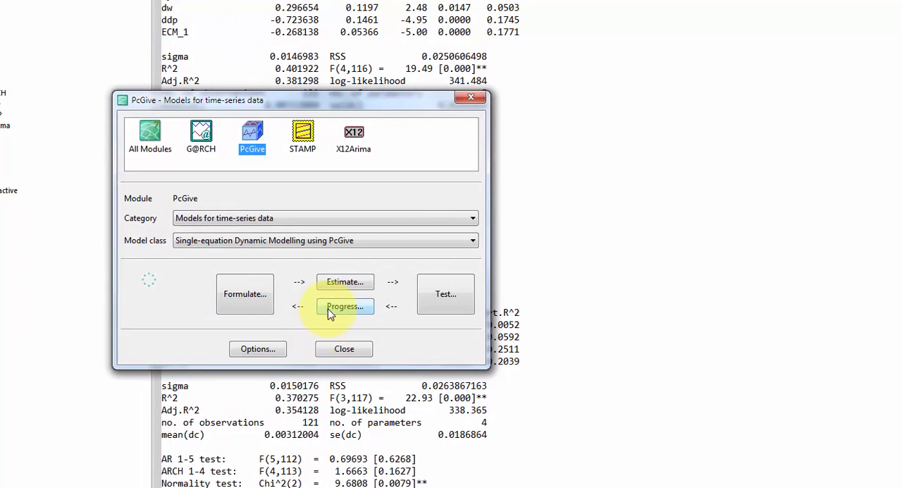
pyautogui.click(344, 306)
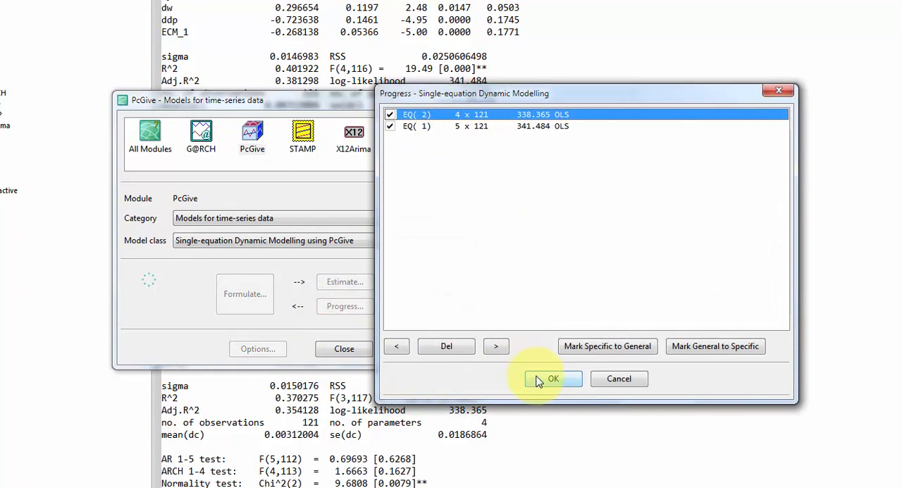
pyautogui.click(553, 378)
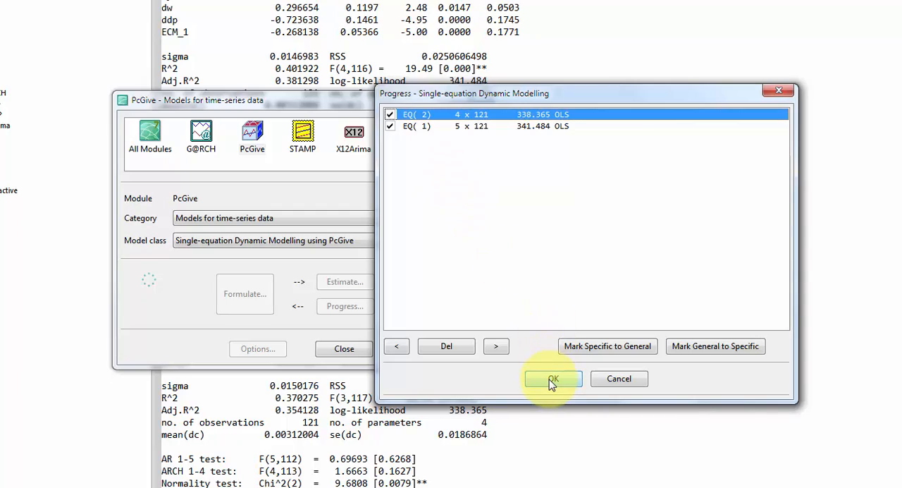
pyautogui.click(551, 378)
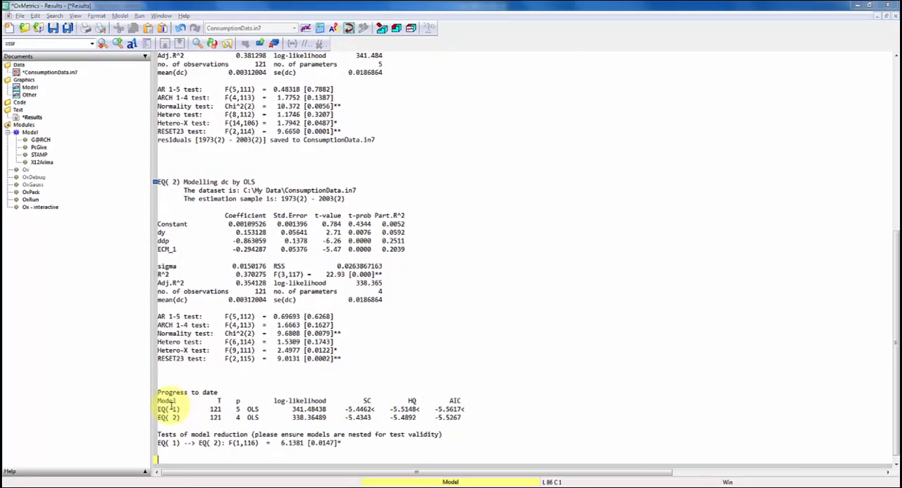